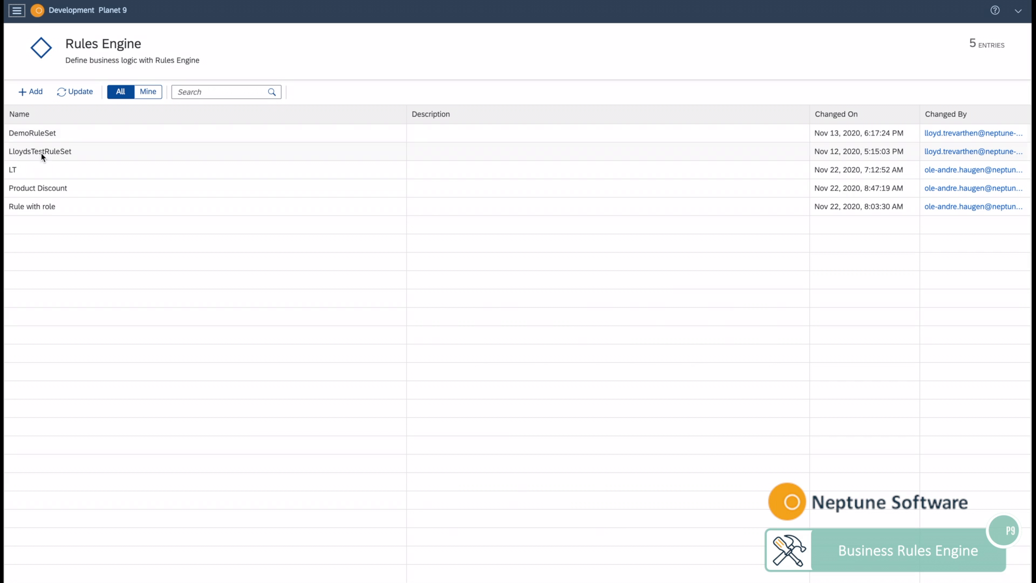
- Open the Product Discount rule set, review its roles, and view its interface attributes in edit mode
click(38, 187)
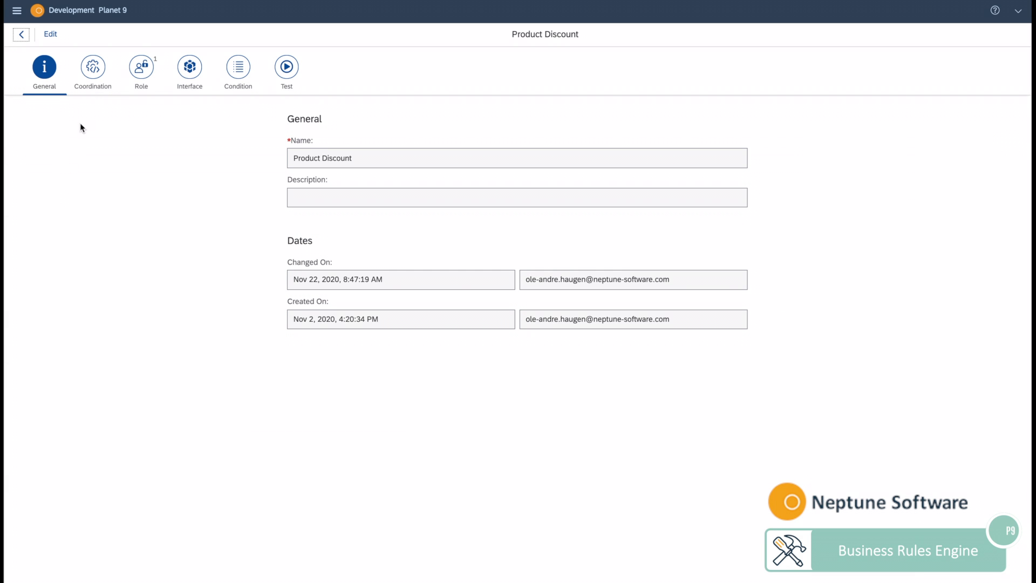
click(141, 67)
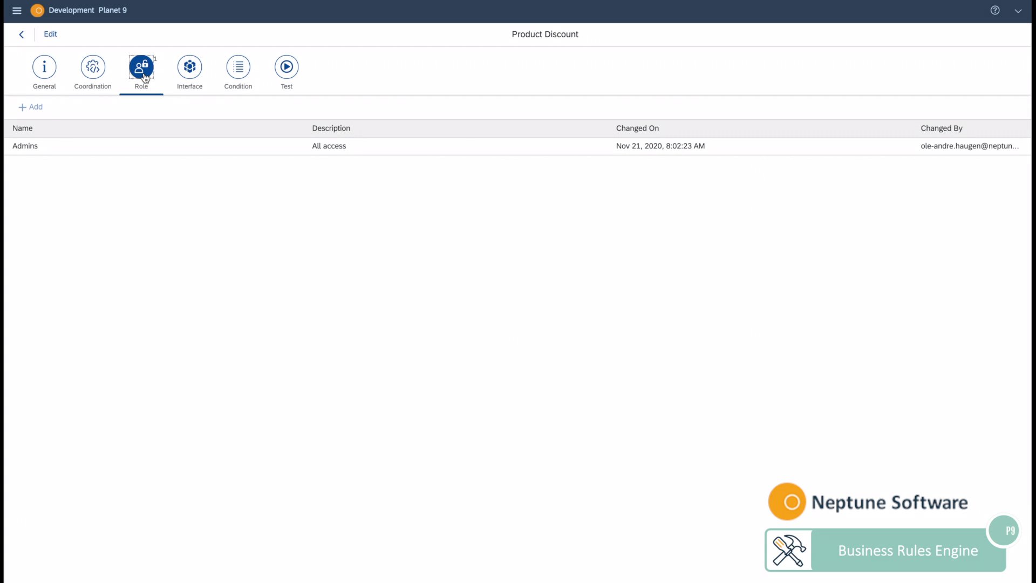
click(190, 71)
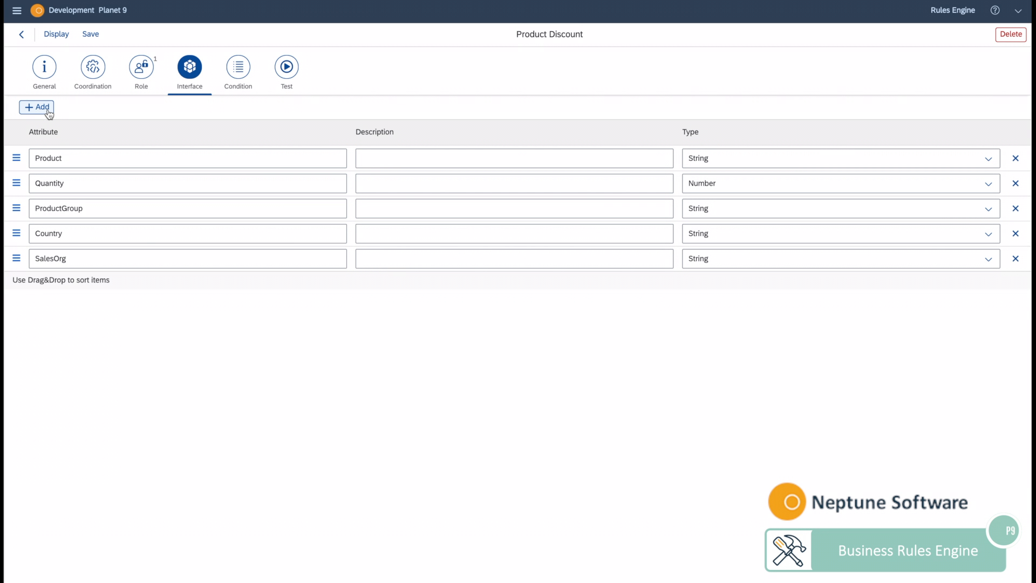
- Add a Relevance attribute and a 'Relevance equal 0' condition to group one, then save
click(37, 107)
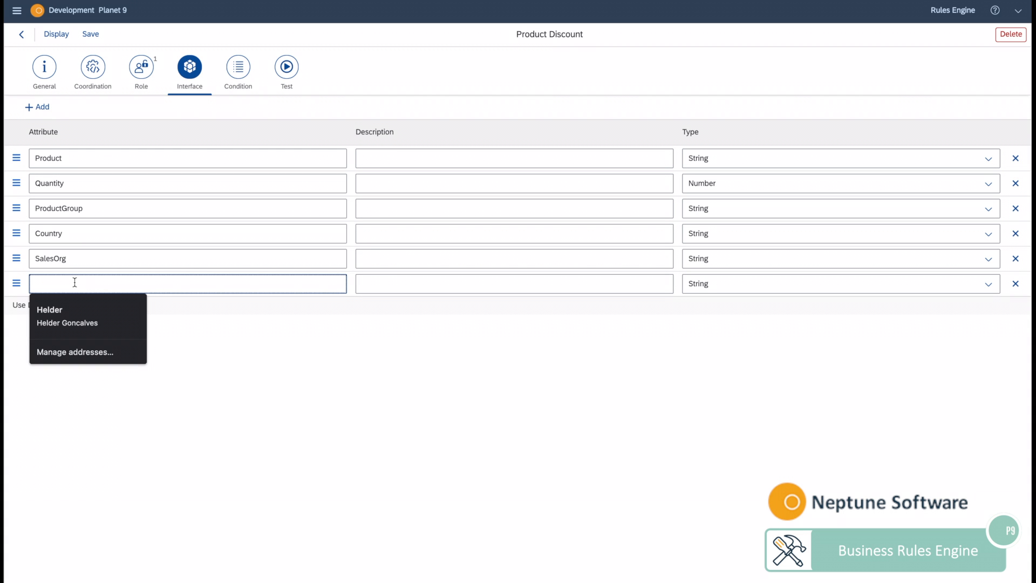
text(Re)
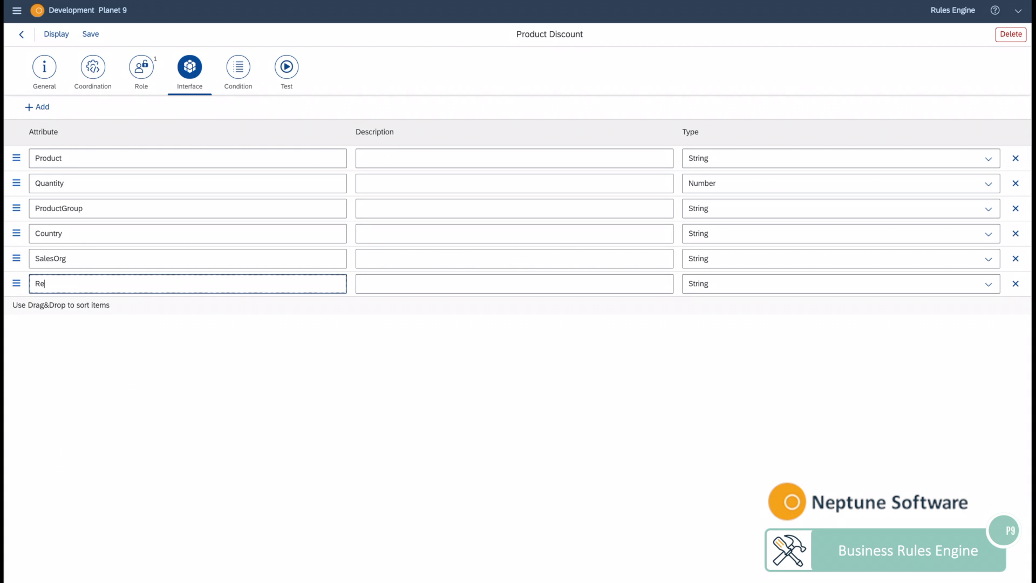
click(238, 67)
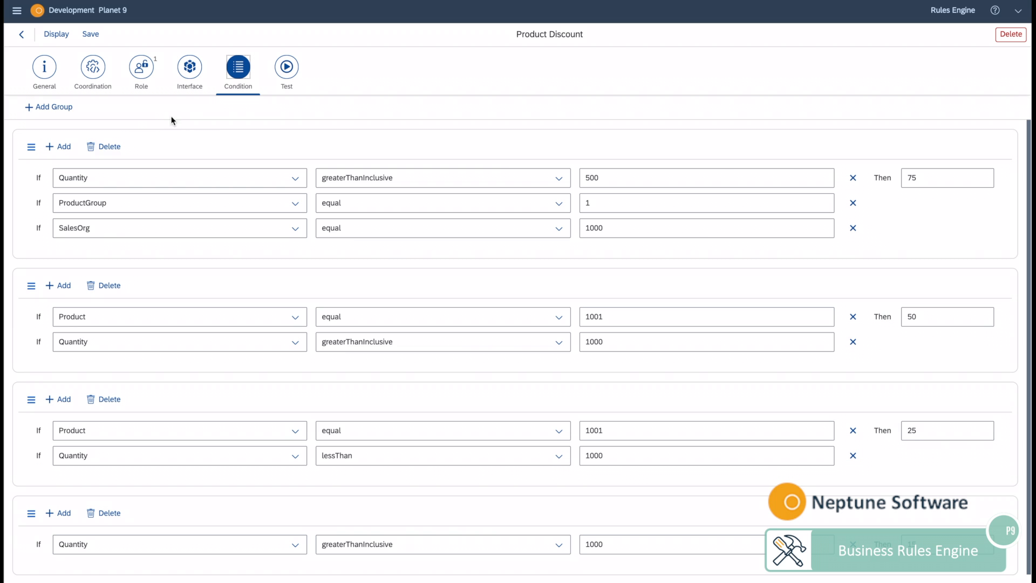
scroll(down, 3)
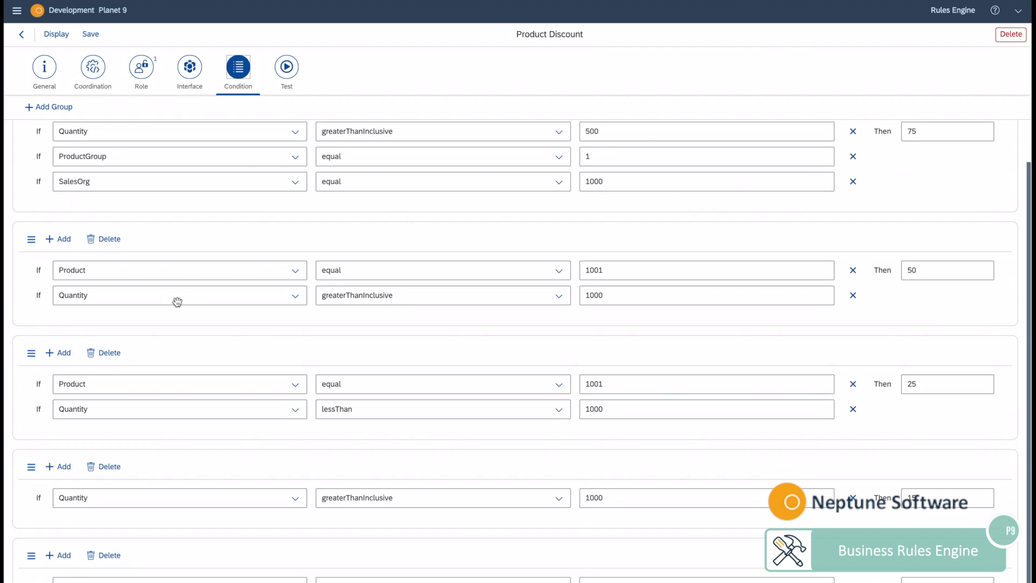
click(58, 146)
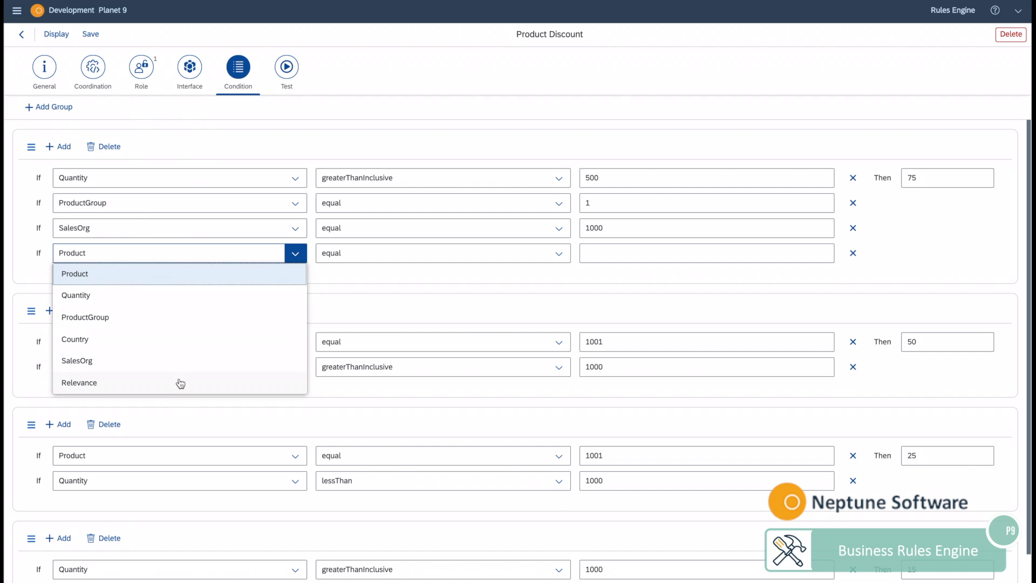
click(79, 382)
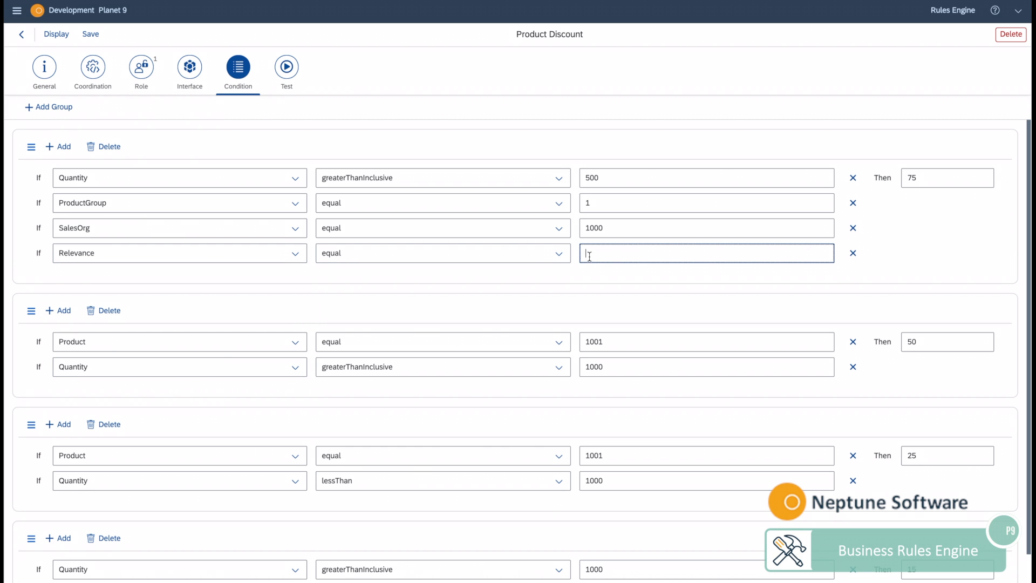
text(0)
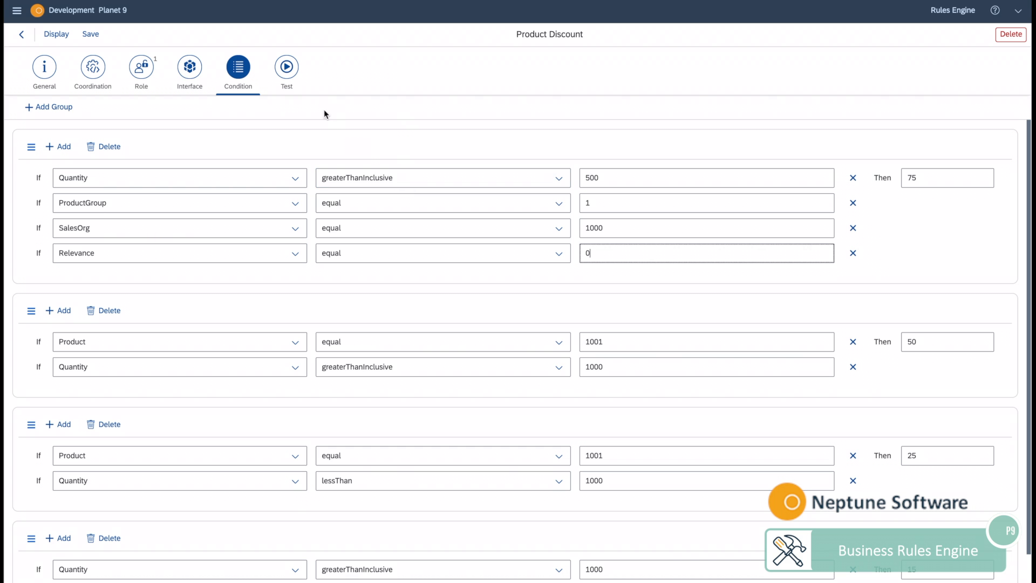
click(91, 35)
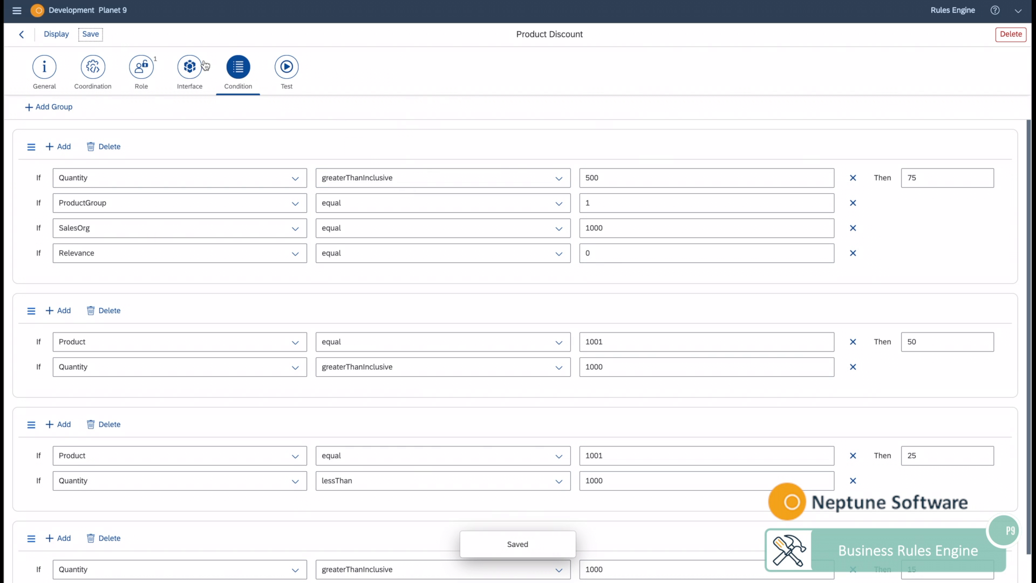
- Test Product Discount with Quantity 1000, ProductGroup 1 and SalesOrg 1000, returning result 10
click(286, 66)
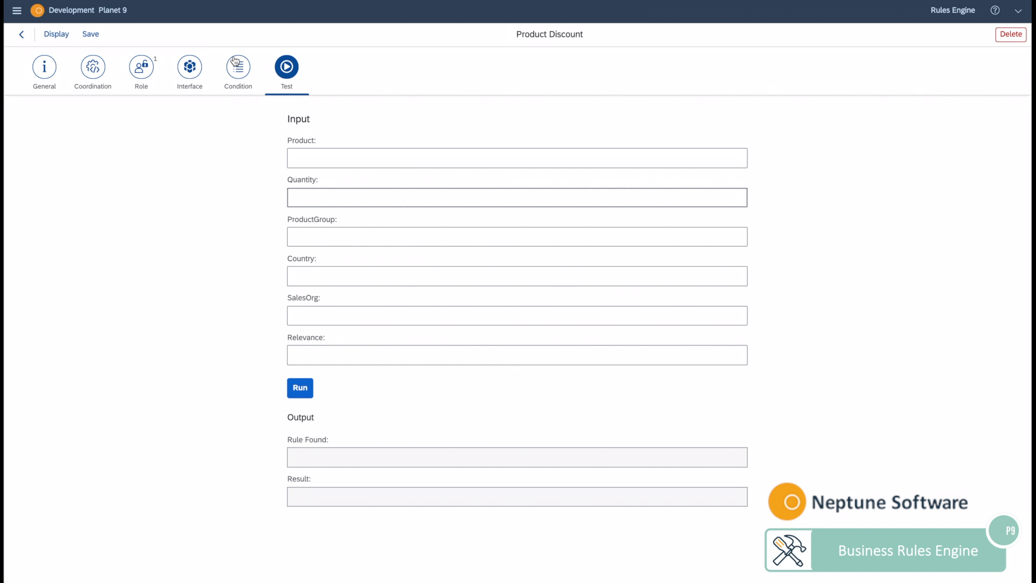
click(238, 67)
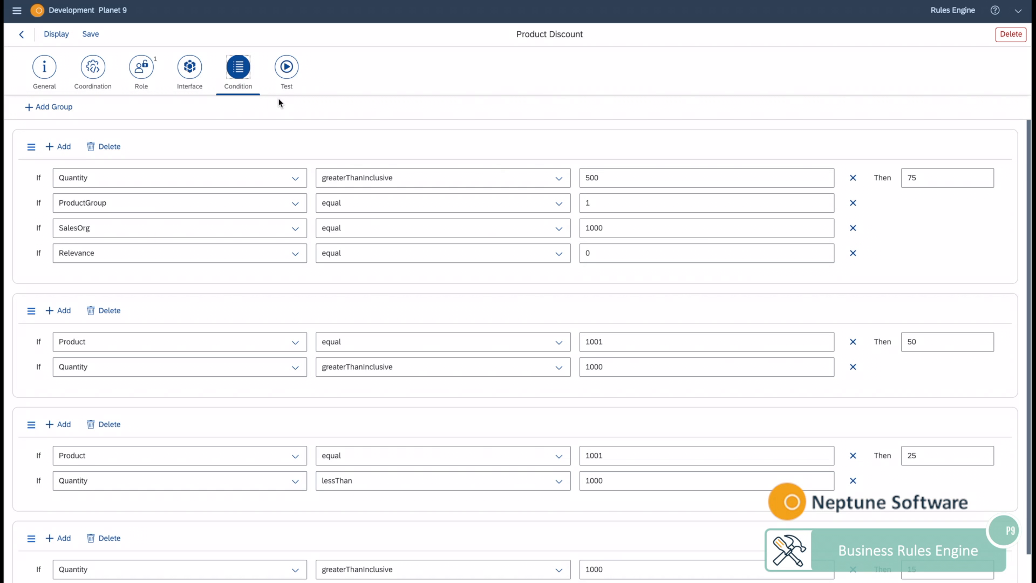
click(286, 70)
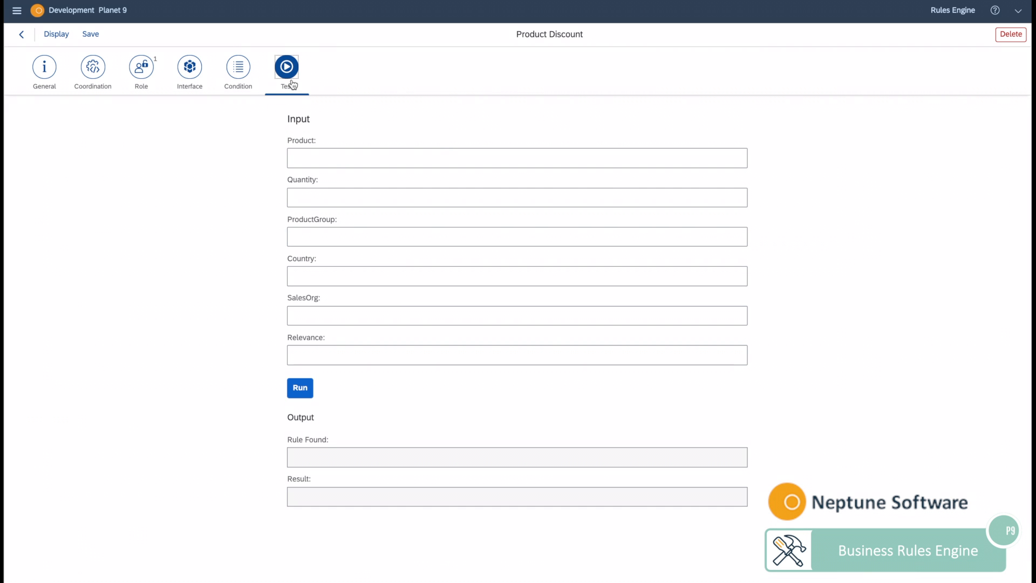
text(1)
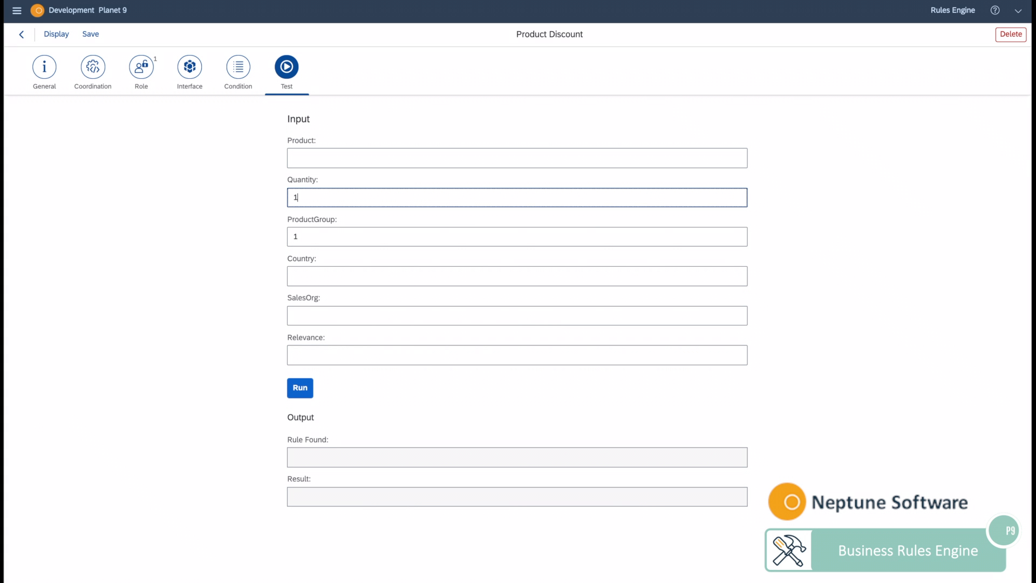
text(0)
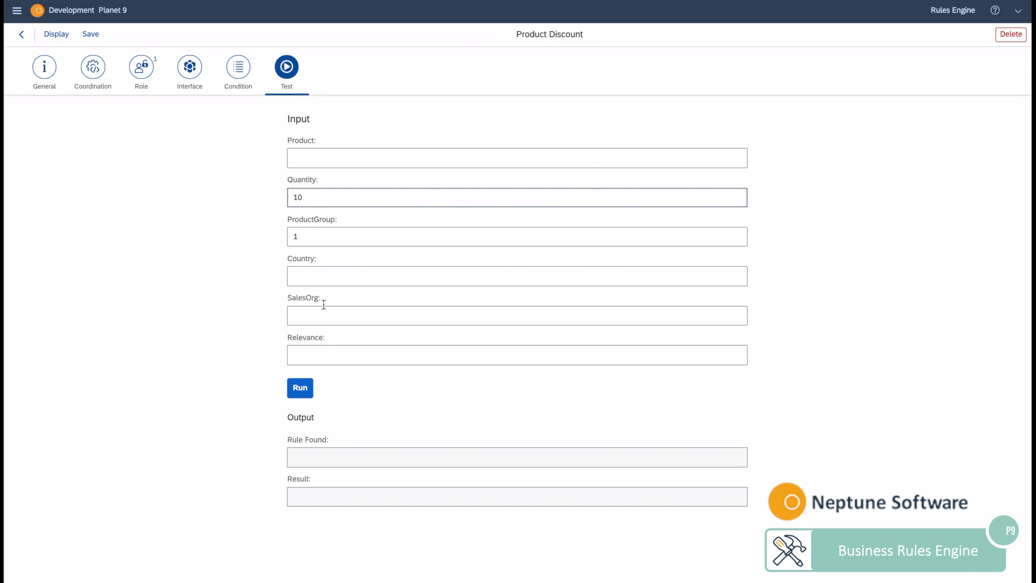
text(1000)
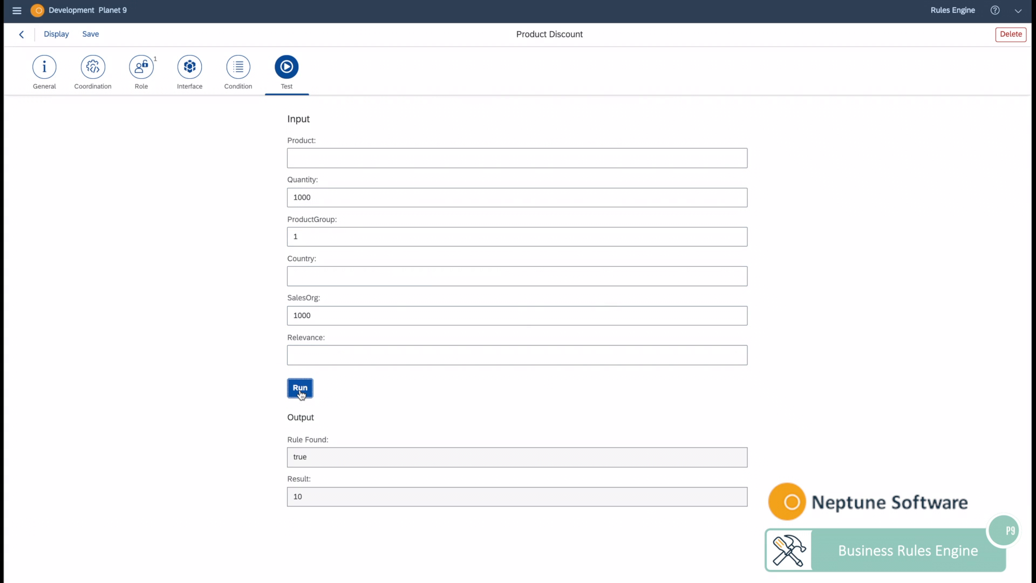
click(299, 388)
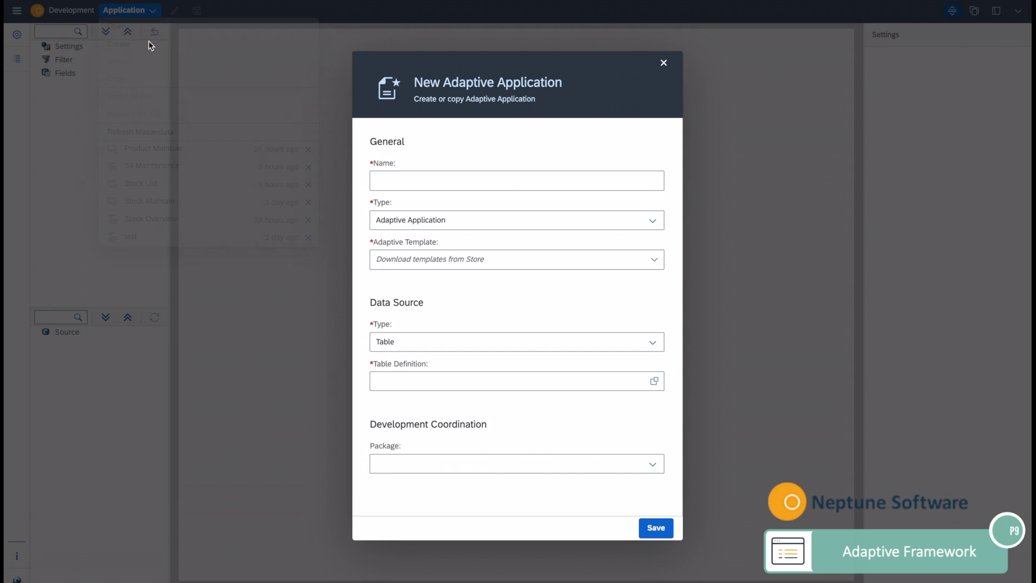
- Name the new application 'demotest' and set its type to Adaptive BI
text(de)
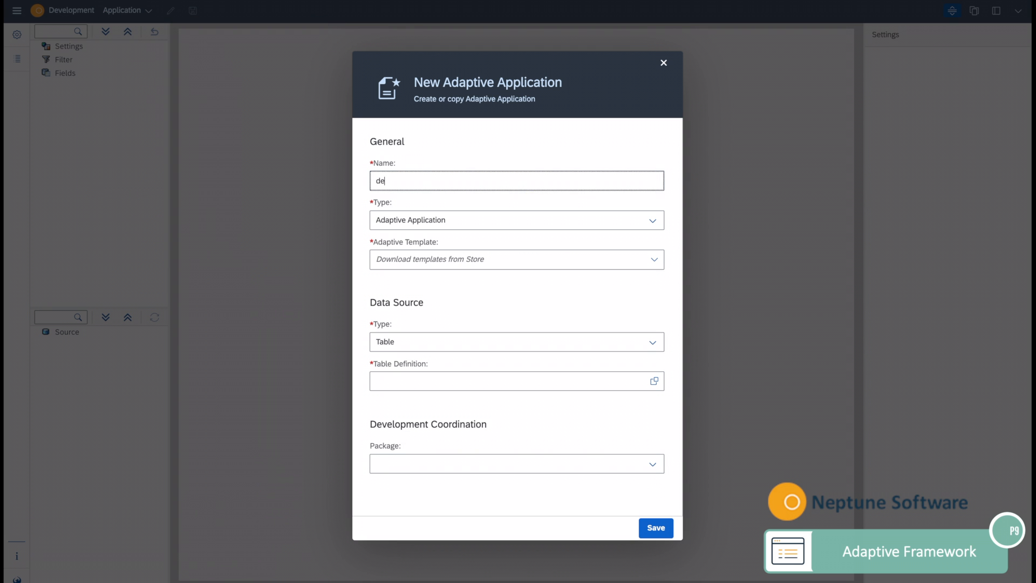
text(mo)
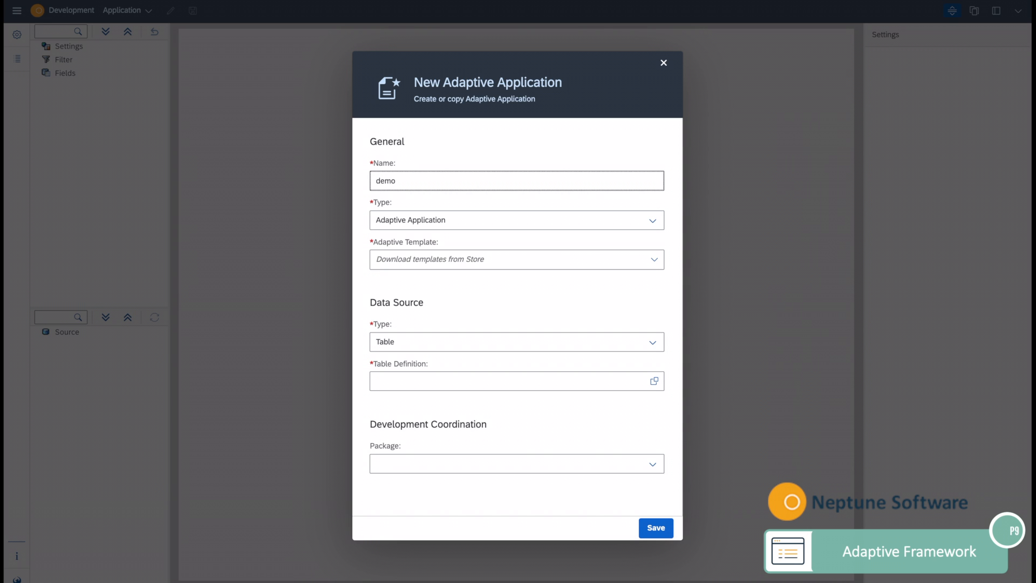
text(te)
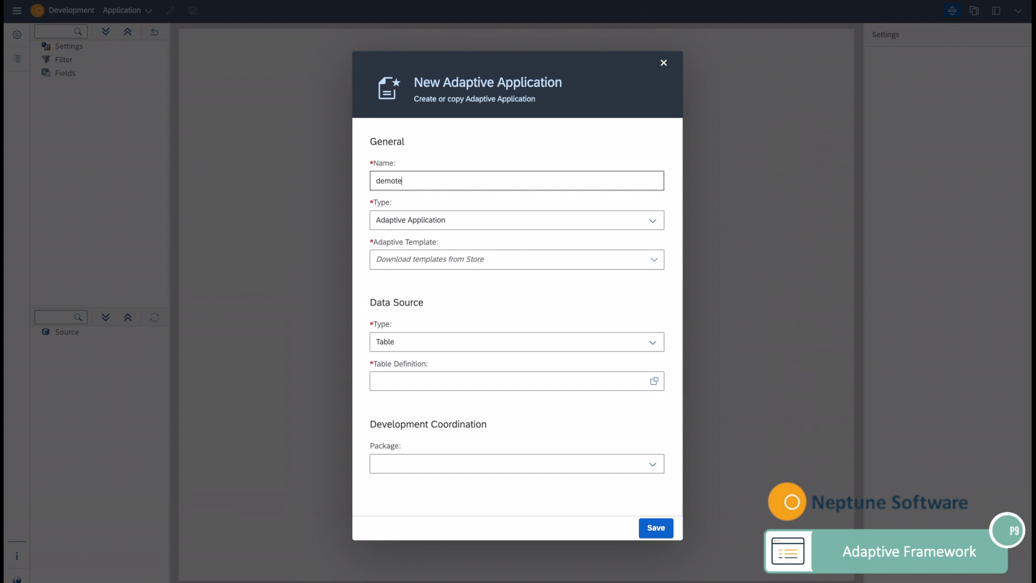
click(651, 220)
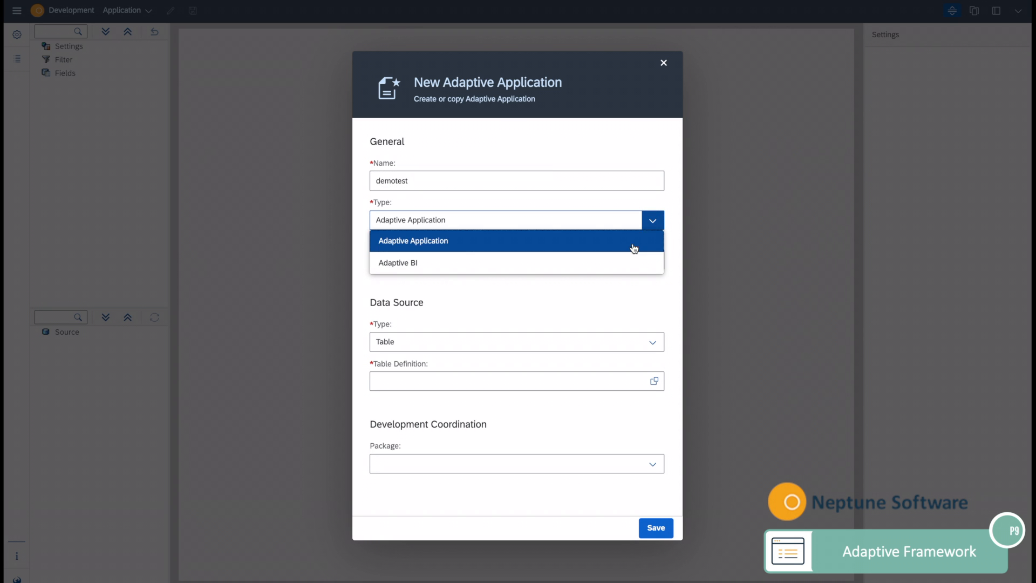
click(398, 262)
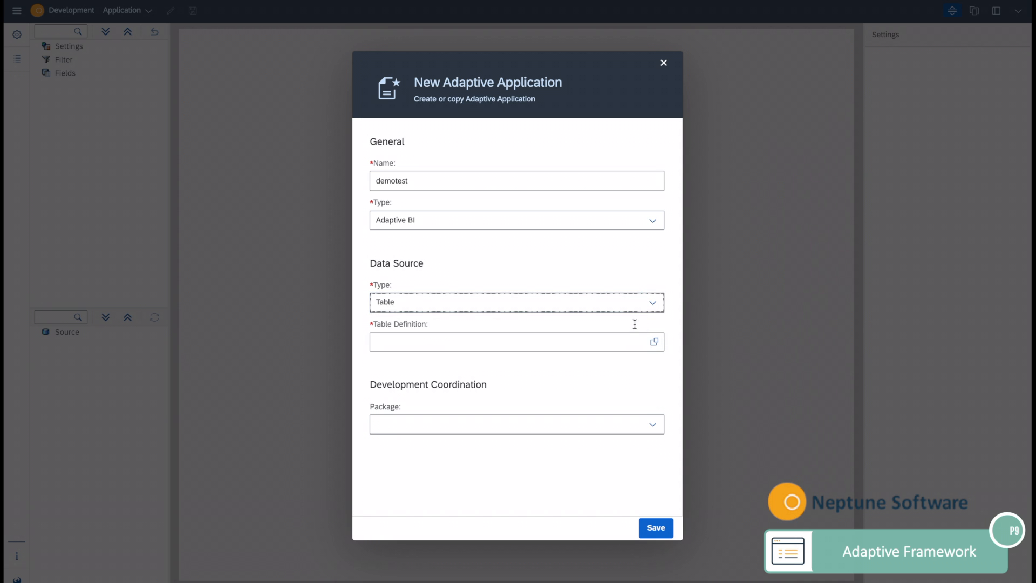
- Choose p9stock as the table definition and save the application
click(654, 342)
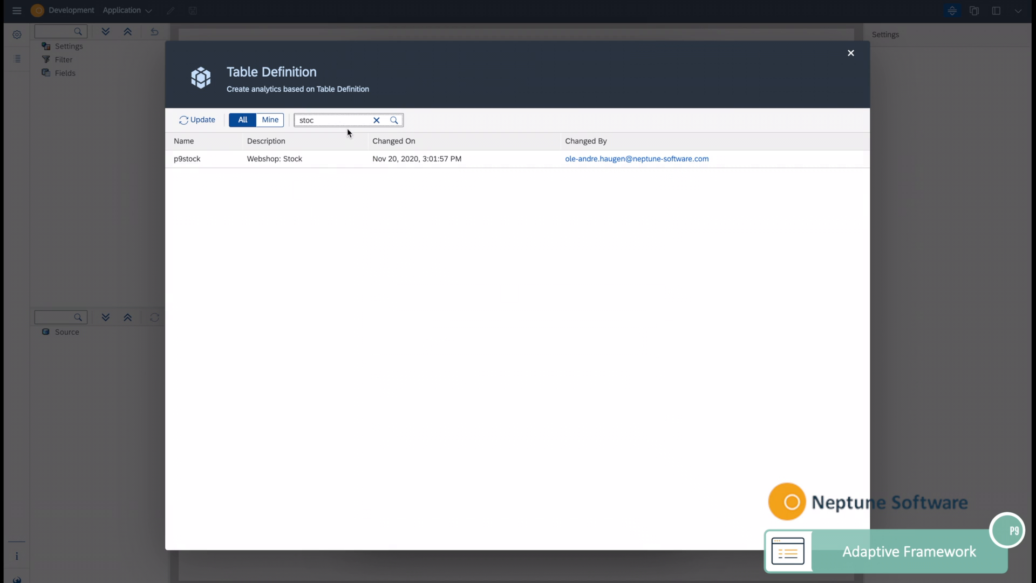
click(377, 120)
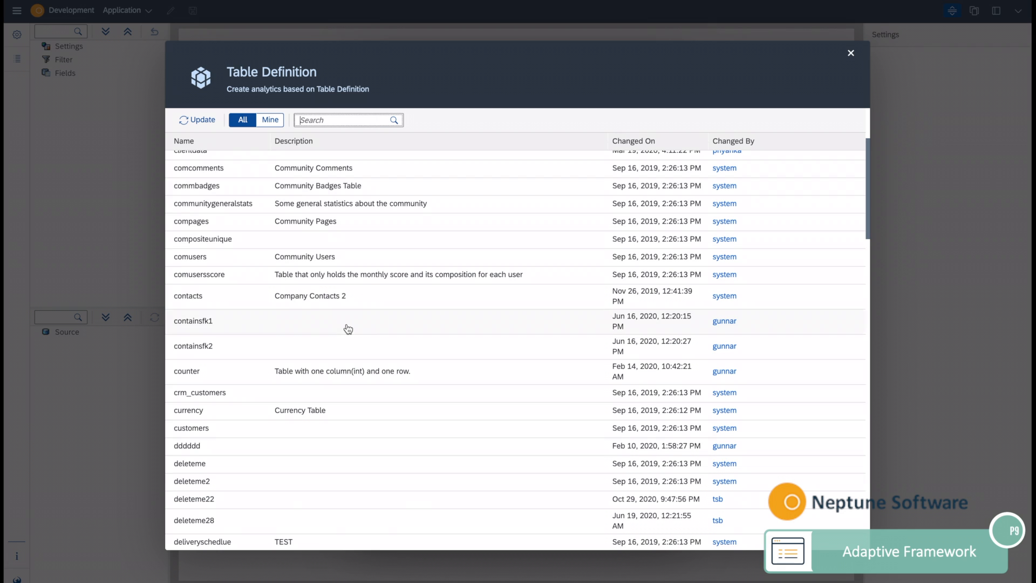
text(stock)
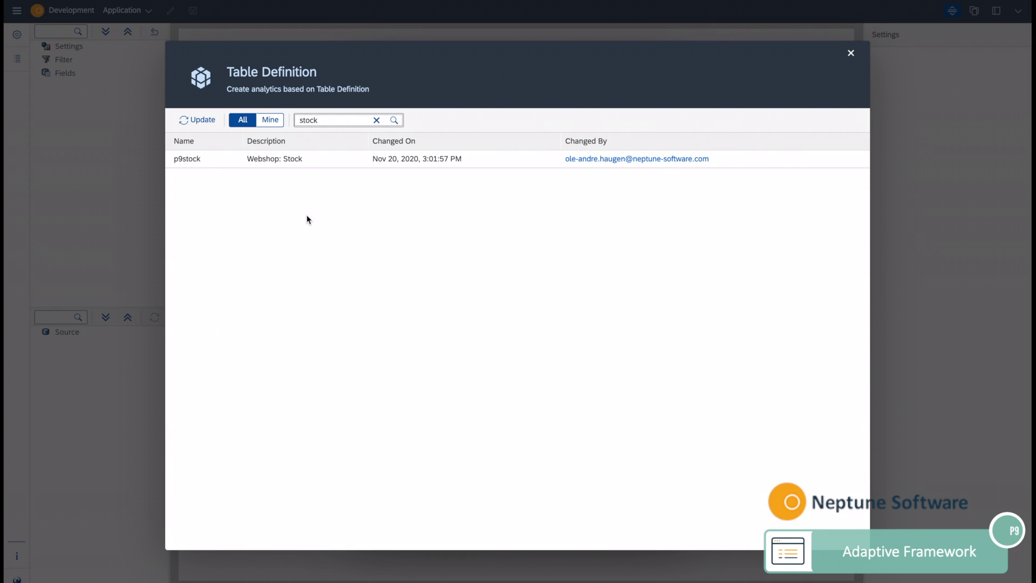
click(187, 158)
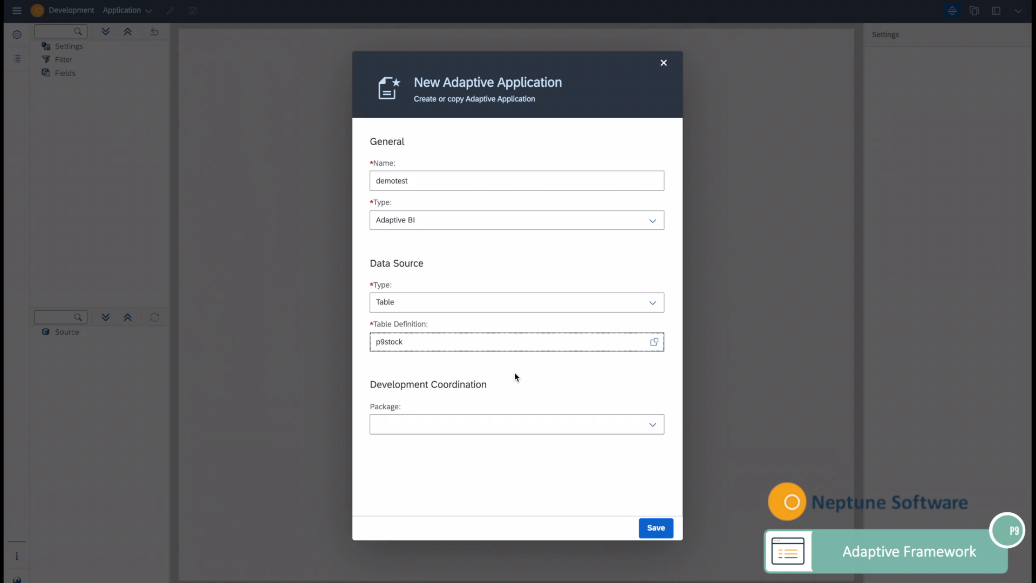
click(654, 527)
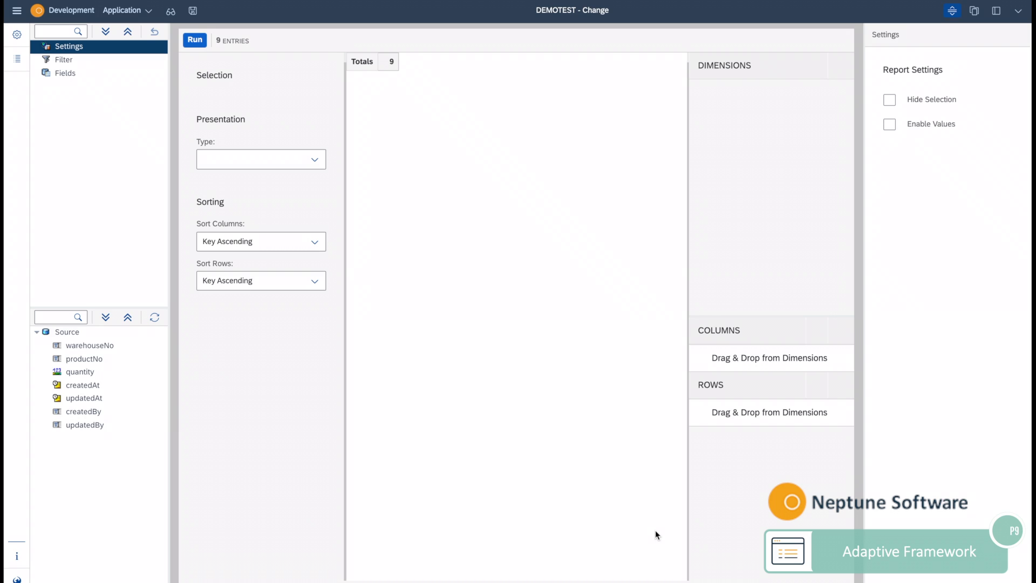
mouse_move(100, 353)
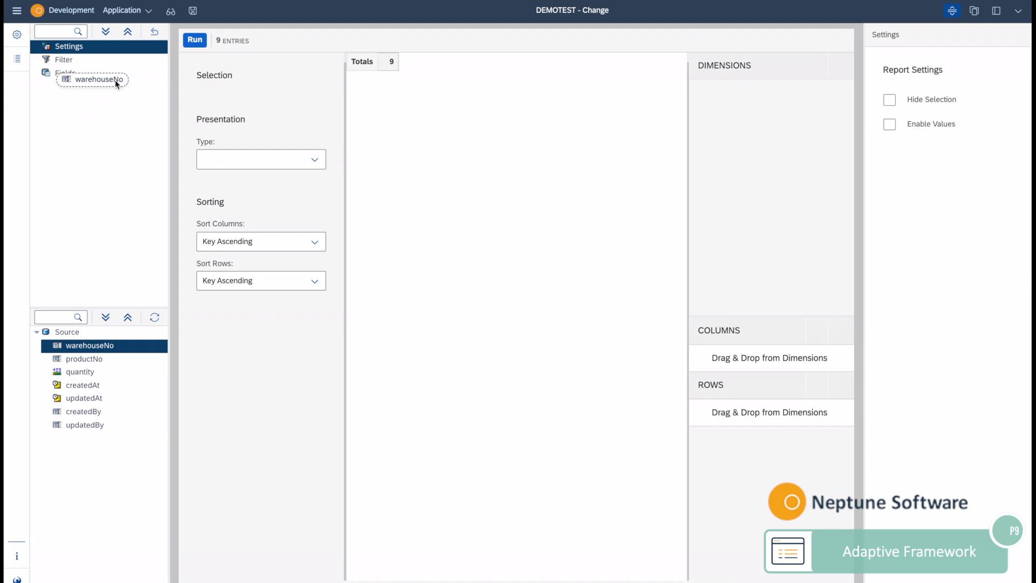
- Add warehouseNo, productNo and quantity as fields, add a warehouseNo filter, and save
click(99, 80)
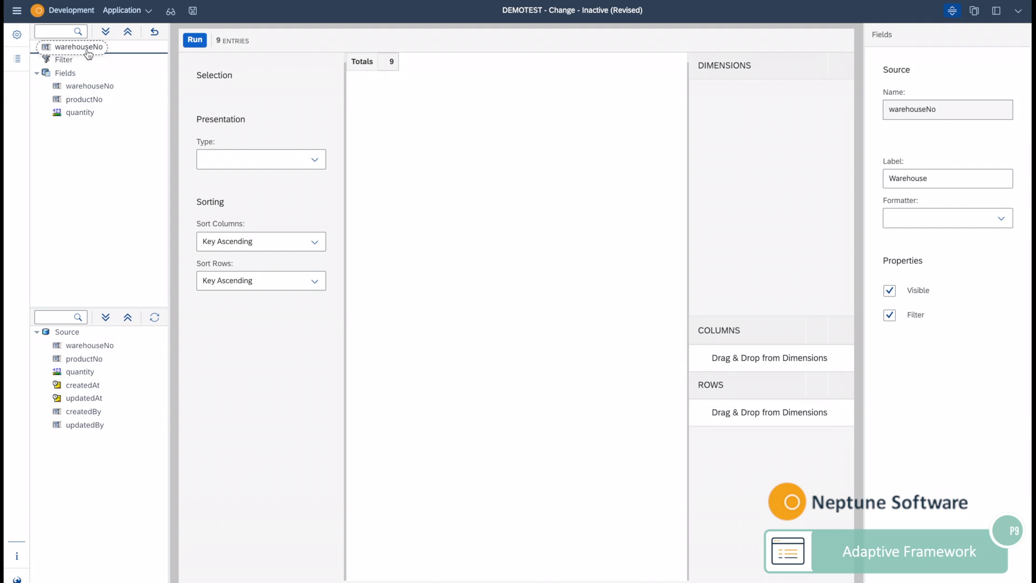
click(89, 73)
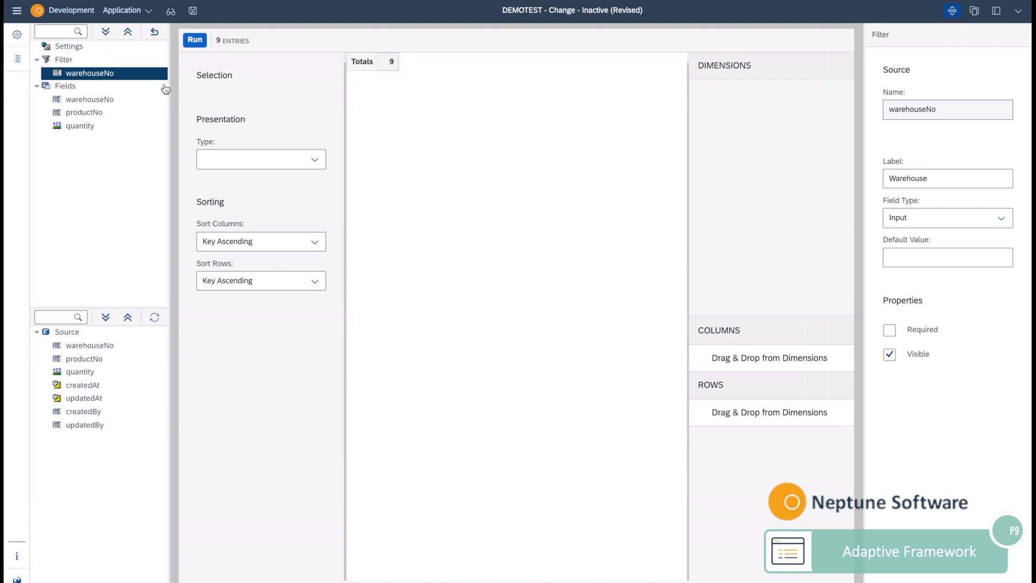
click(192, 10)
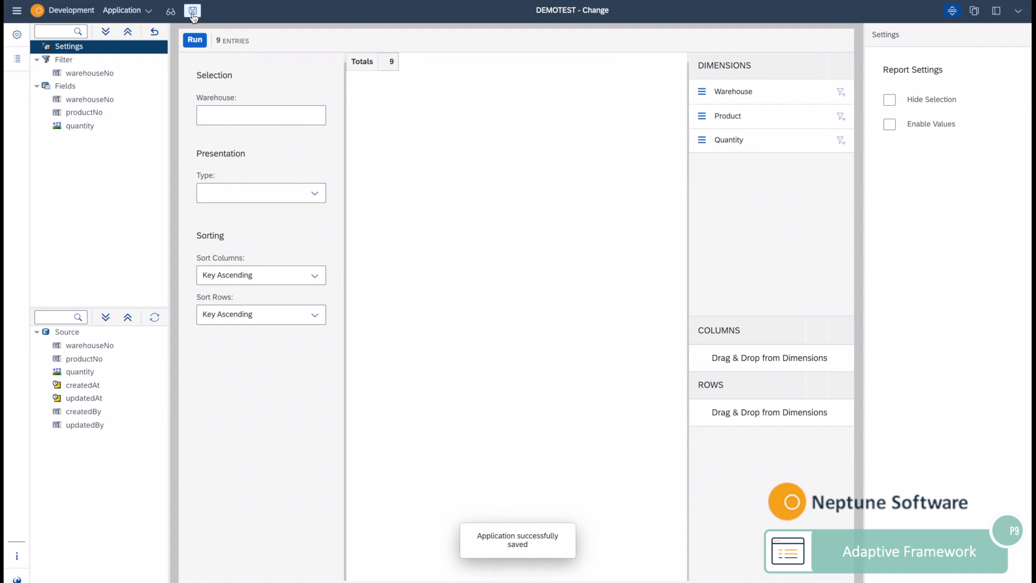
- Place Warehouse in columns and Product in rows, removing the trial Quantity placements
click(260, 114)
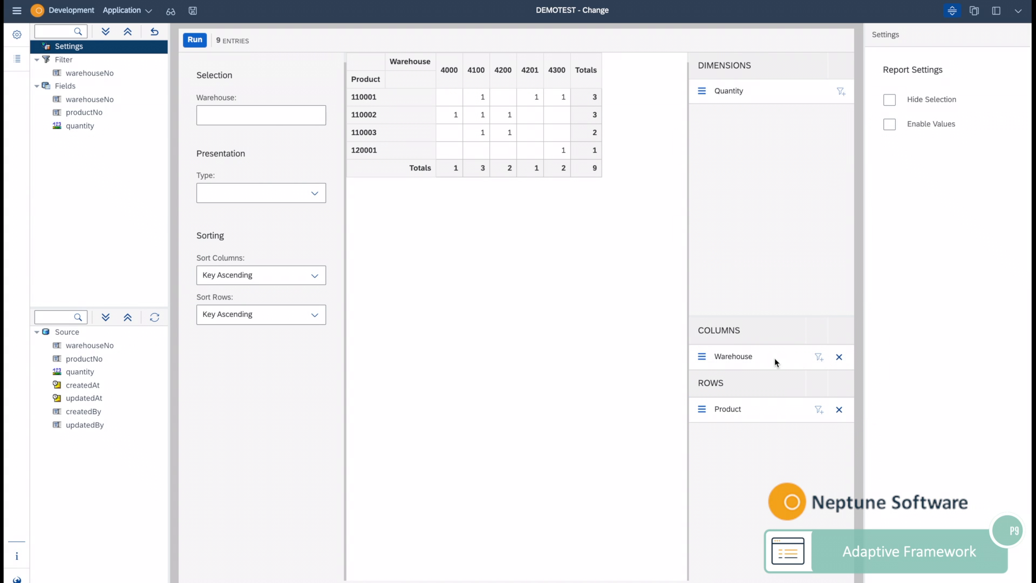
mouse_move(750, 87)
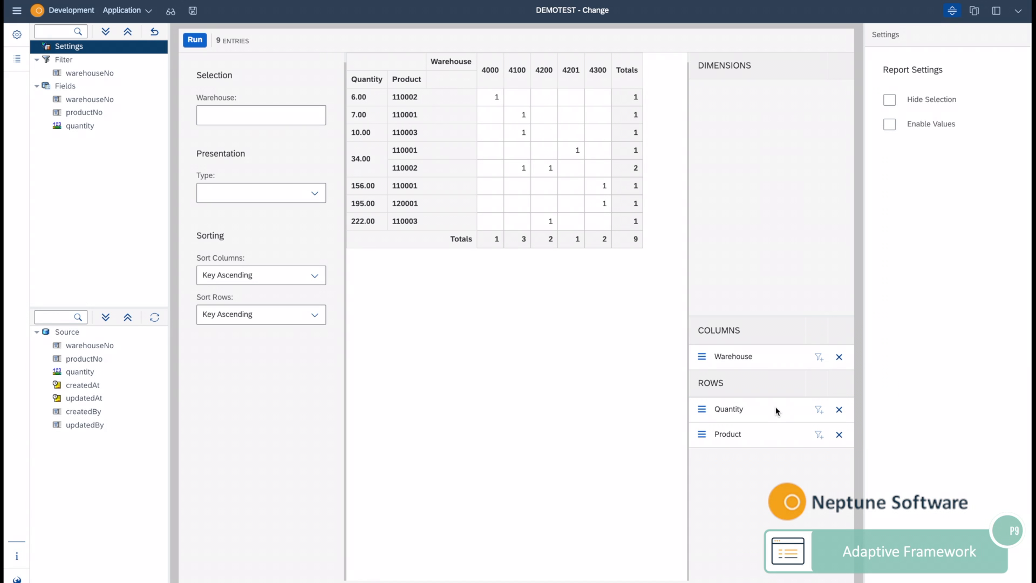
click(839, 409)
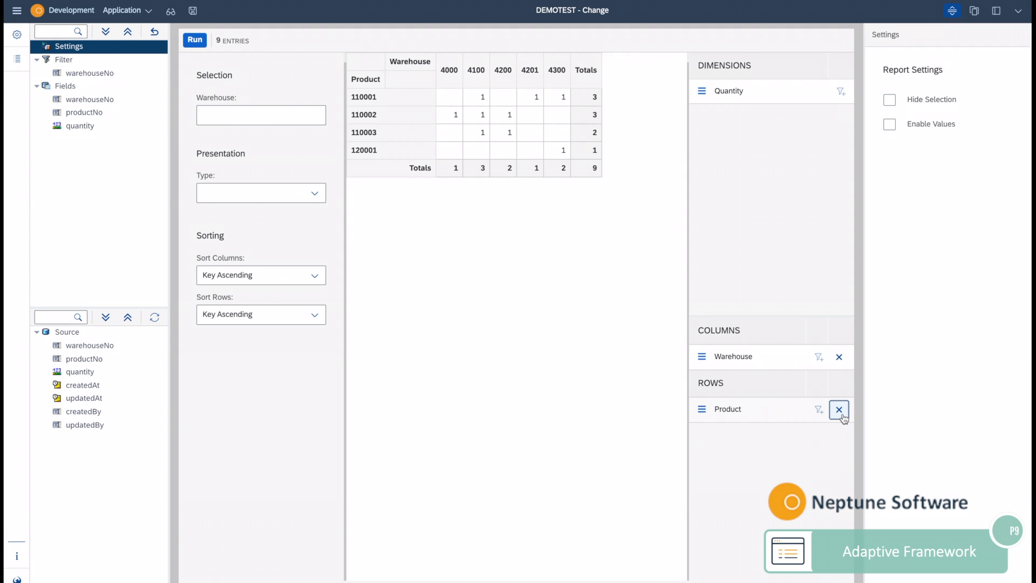
mouse_move(826, 312)
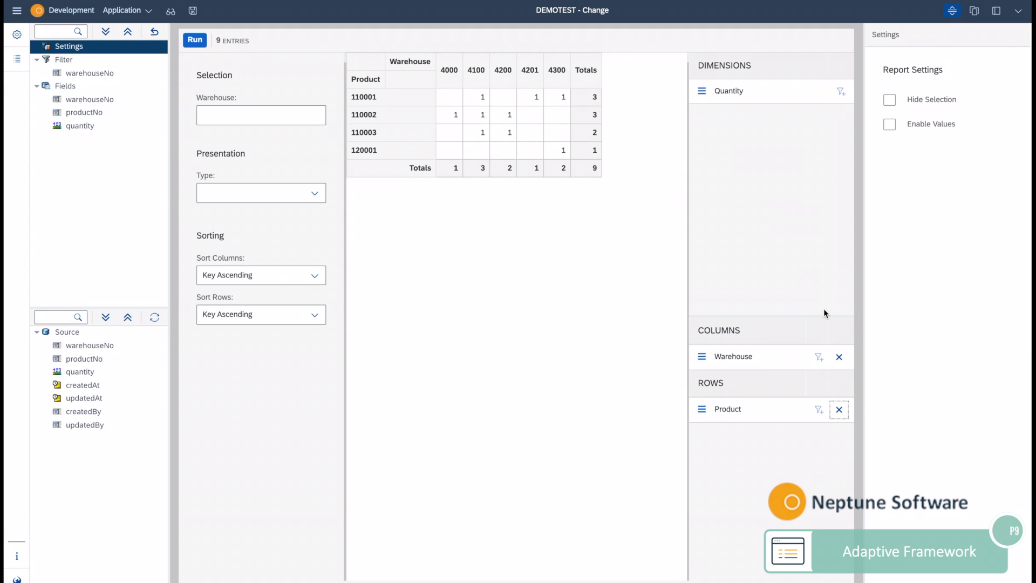
mouse_move(751, 98)
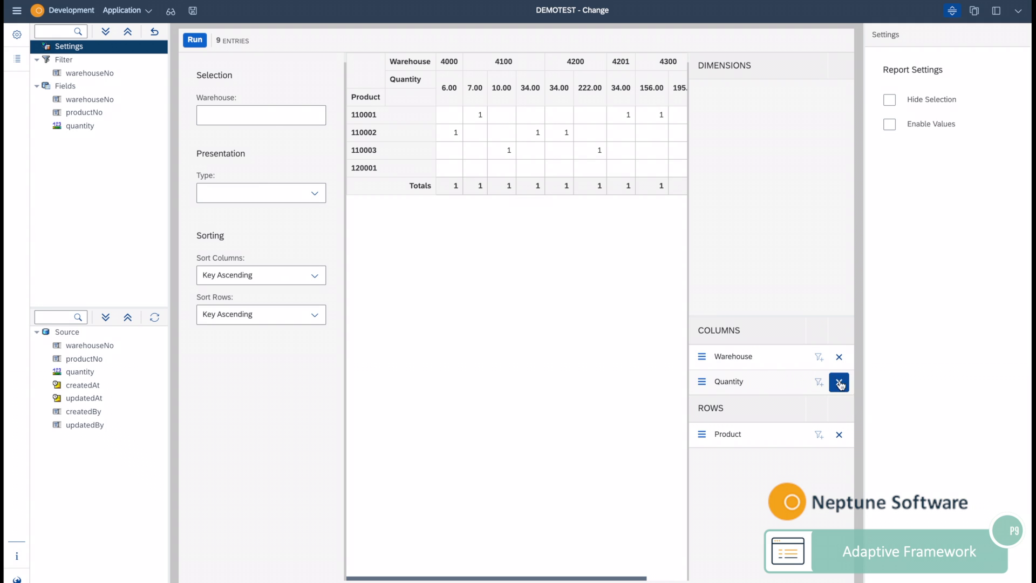
click(839, 382)
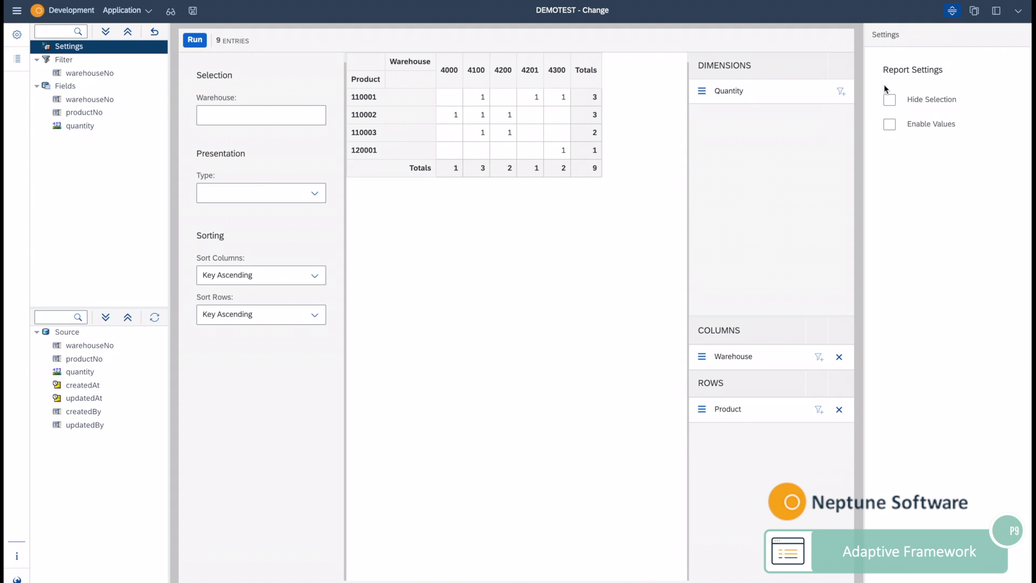
- Enable values with Quantity as value, Count calculation, and Table presentation type
click(889, 124)
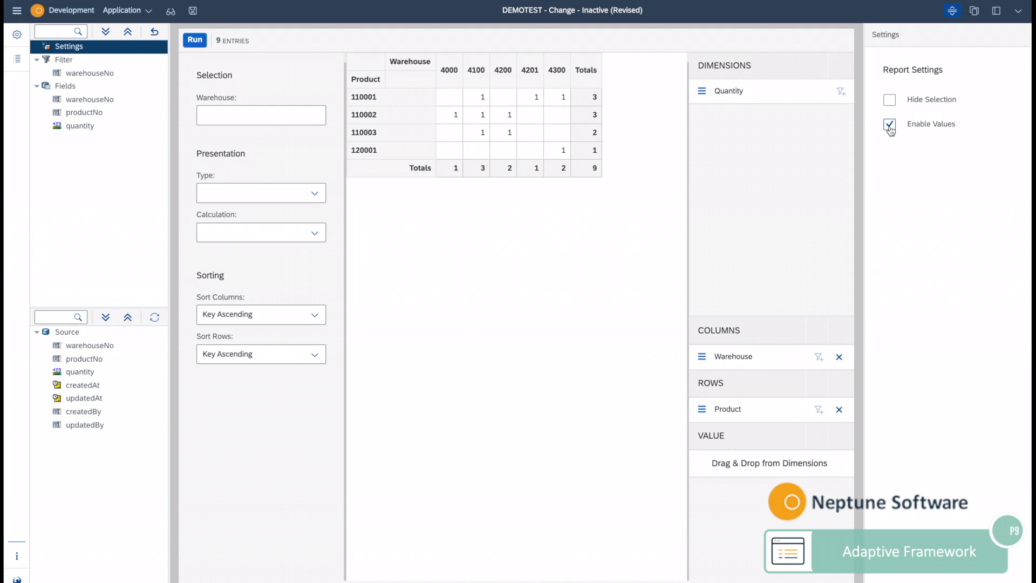
click(890, 124)
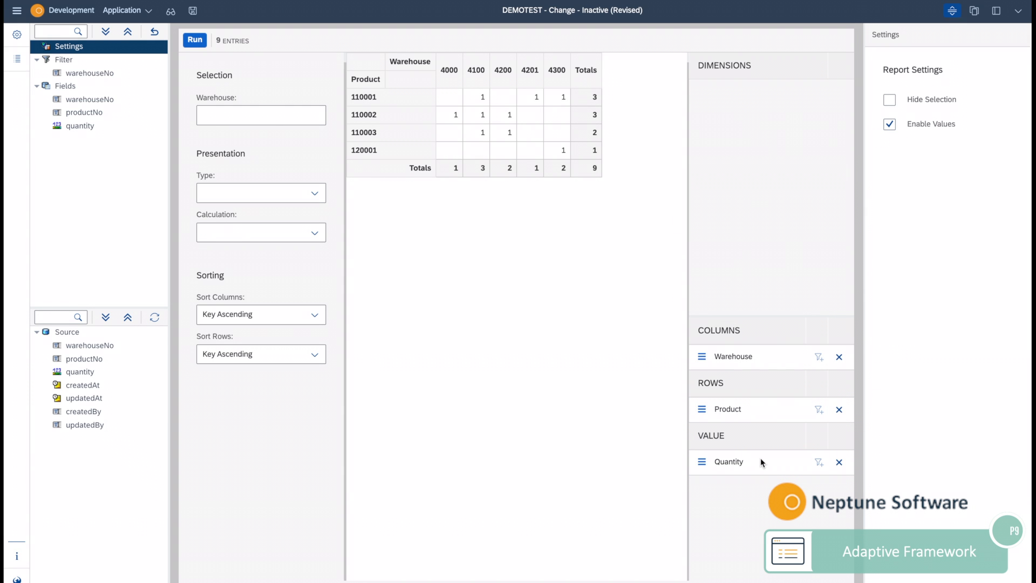
click(314, 232)
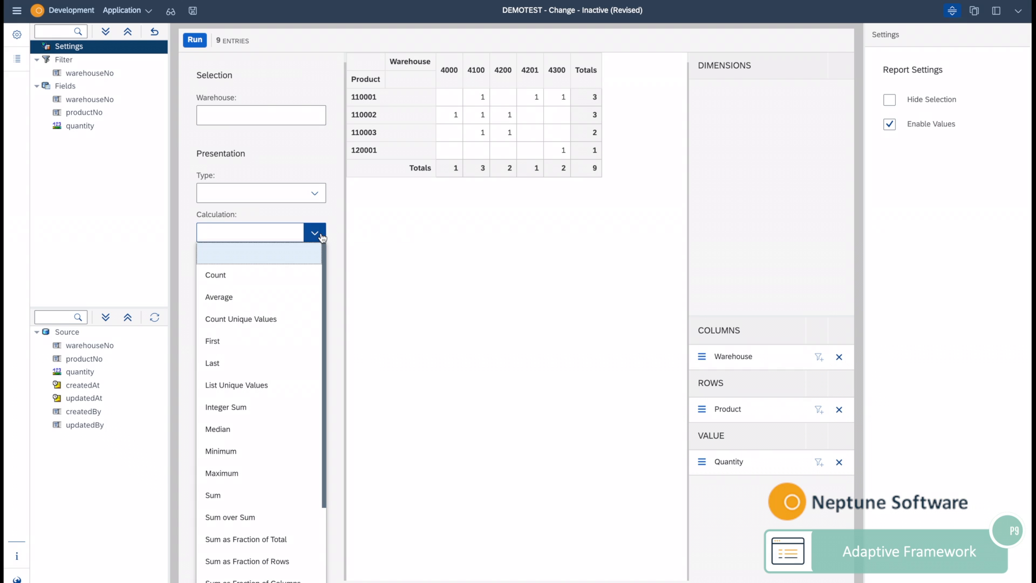
click(215, 274)
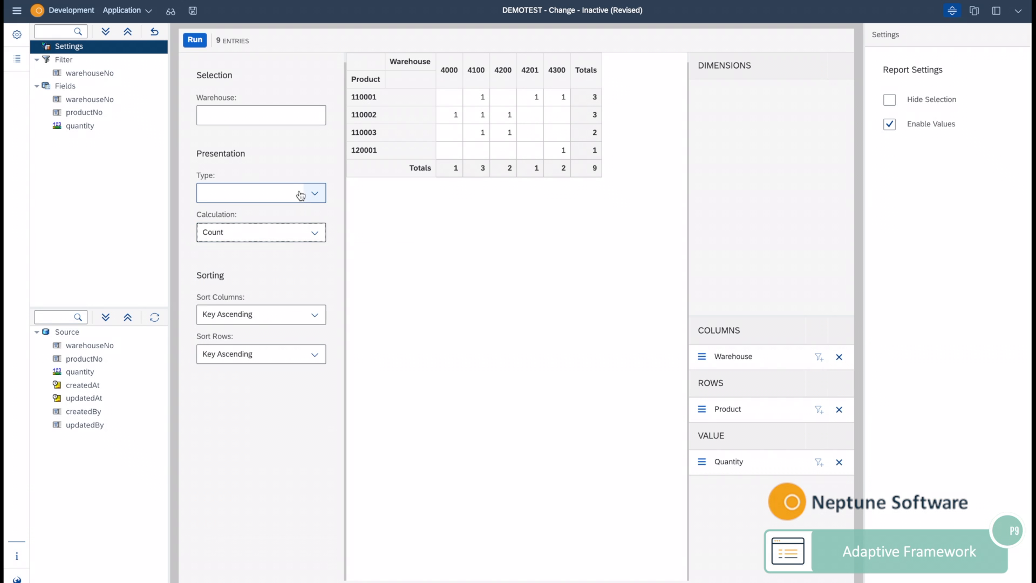
click(260, 192)
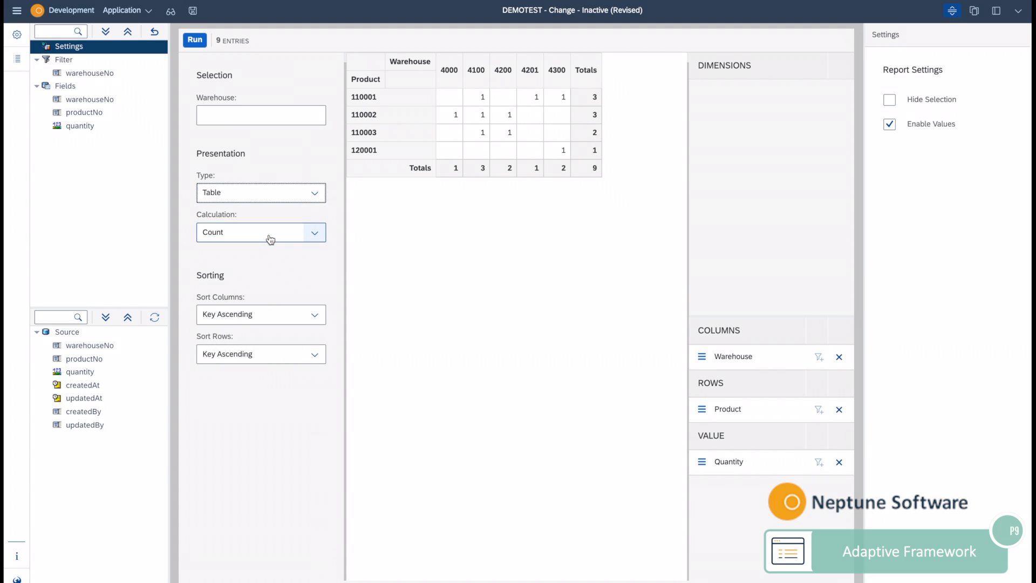
- Change the report's presentation type to Stacked Bar Chart
click(315, 192)
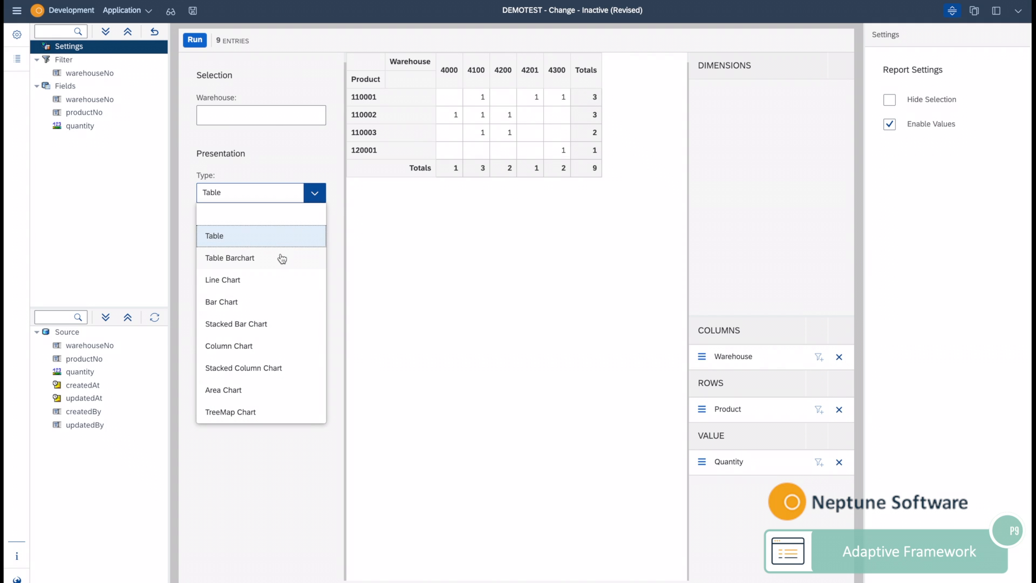
click(230, 257)
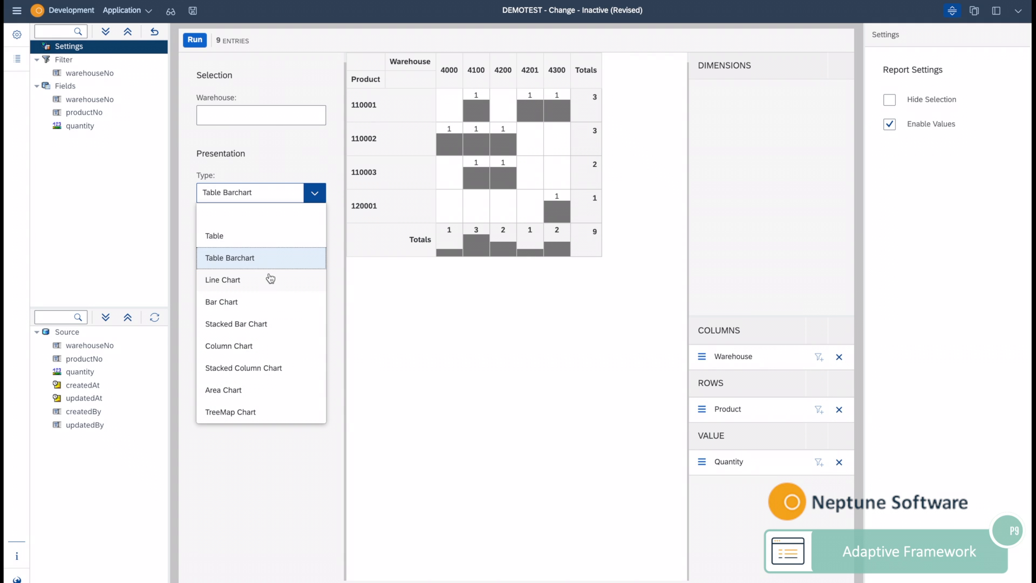
click(223, 280)
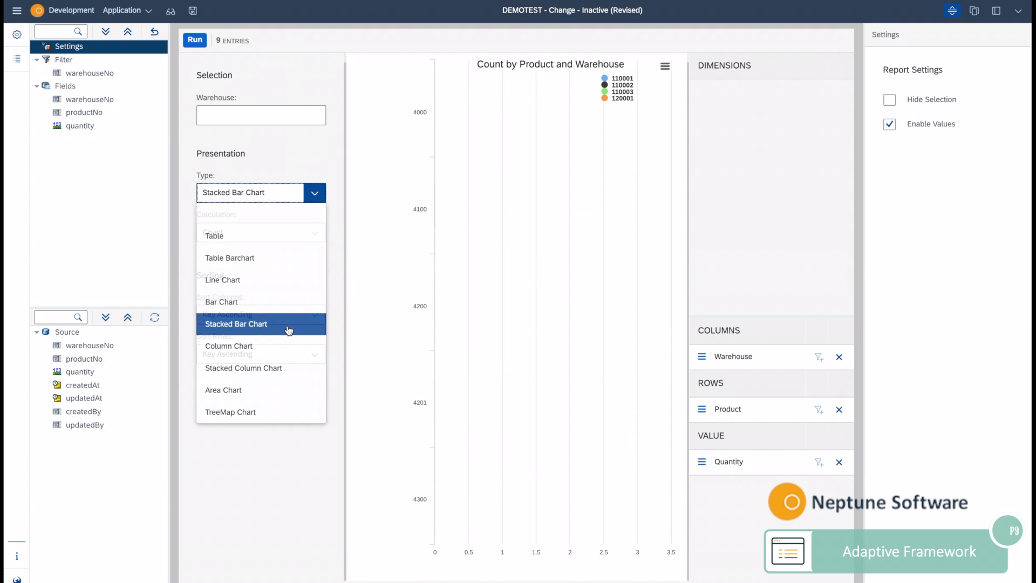
click(235, 324)
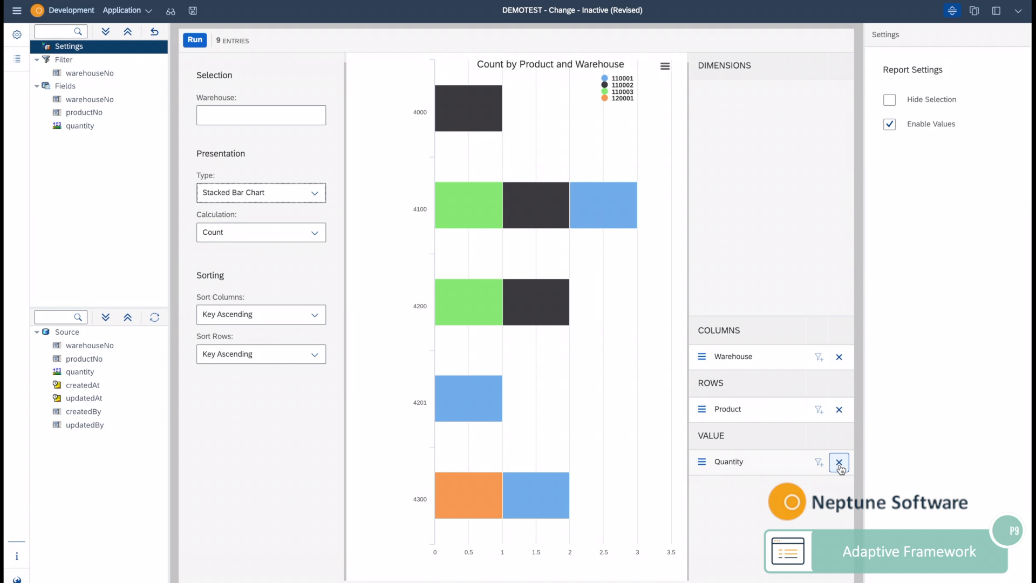
- Remove Quantity from Value and Rows, and Warehouse from Columns
click(839, 461)
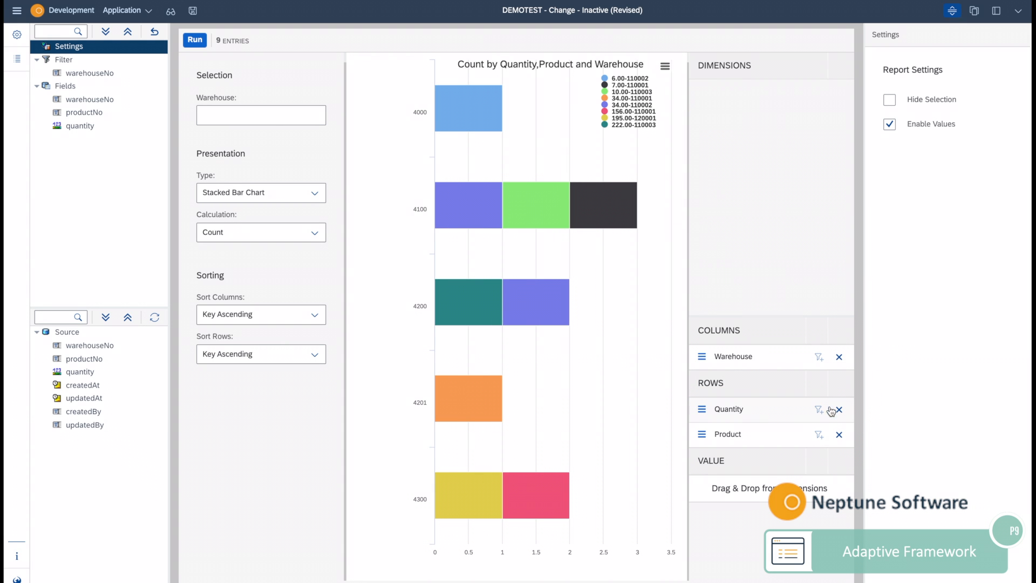
click(839, 409)
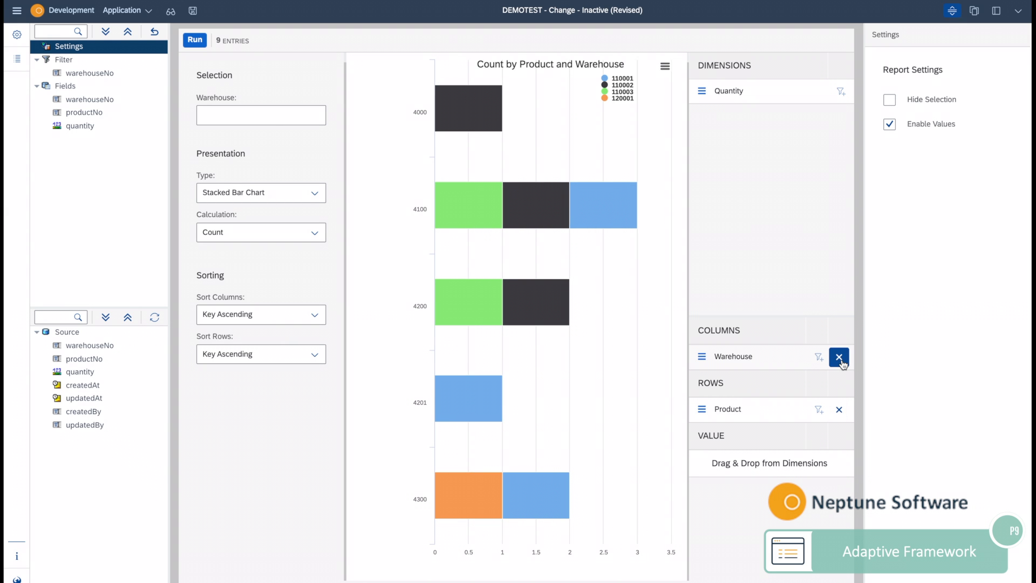
click(839, 357)
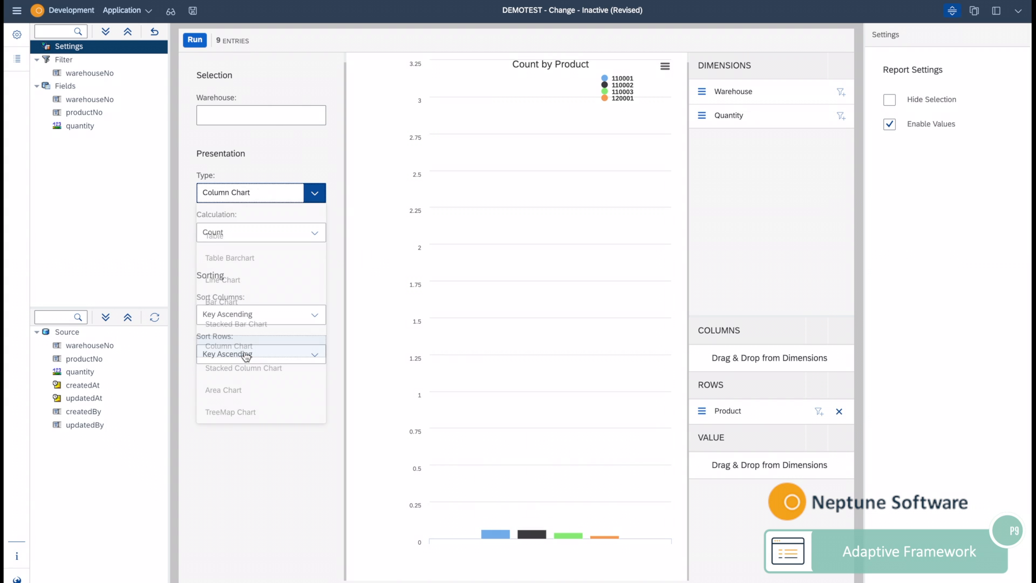
- Remove Warehouse from Columns, sort rows by Value Descending, and save the report
click(228, 345)
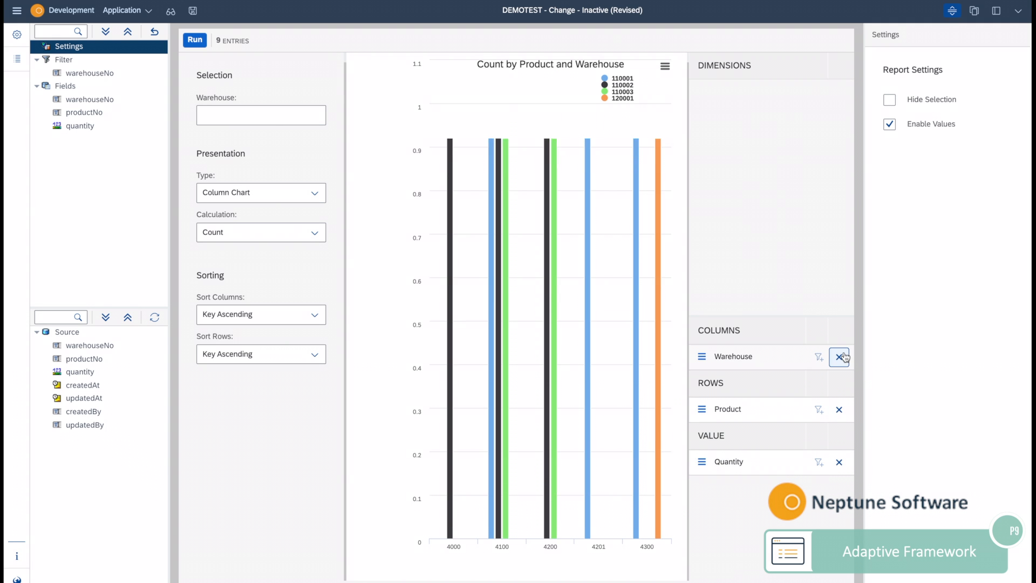
click(840, 356)
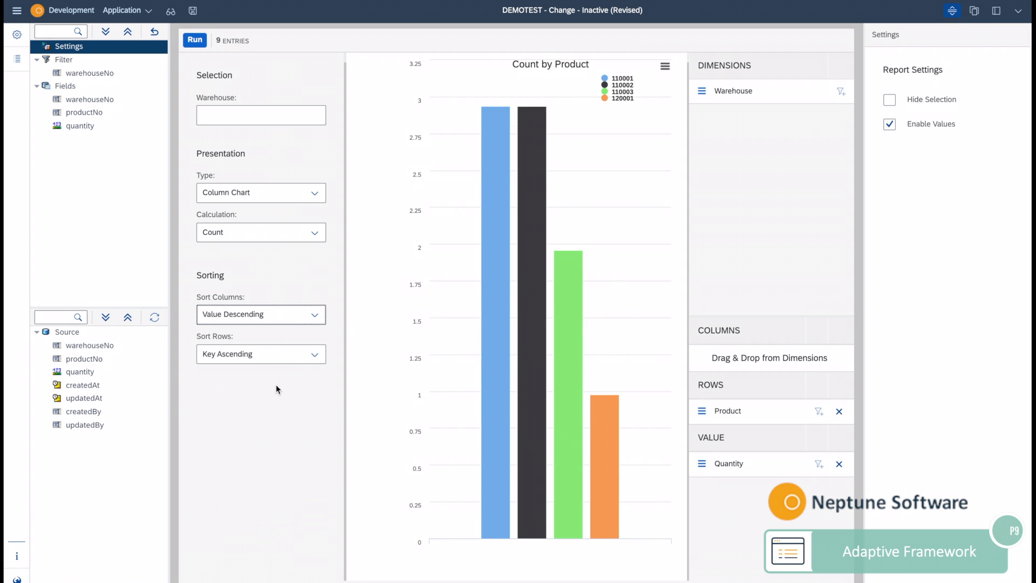
click(260, 353)
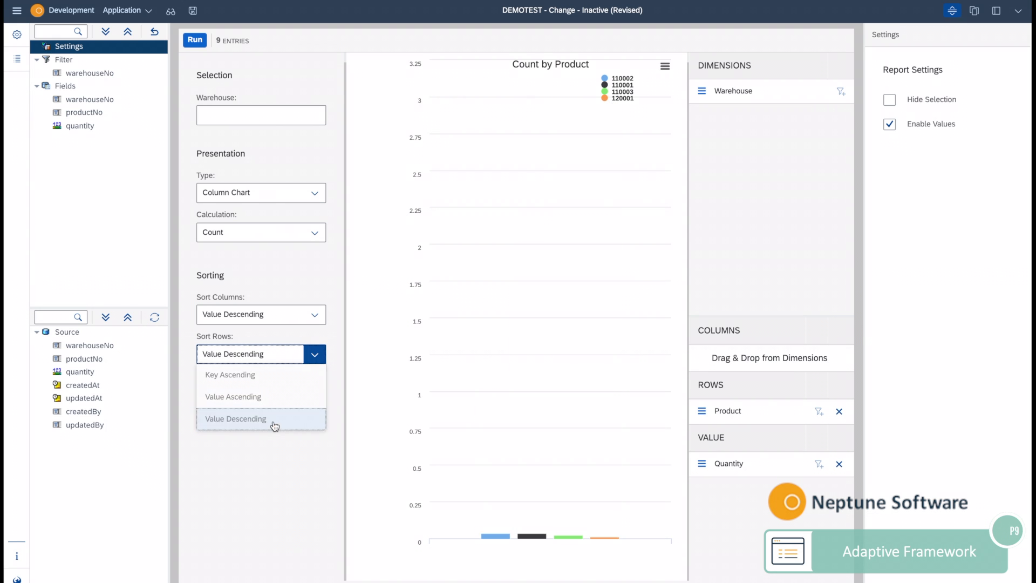
click(236, 418)
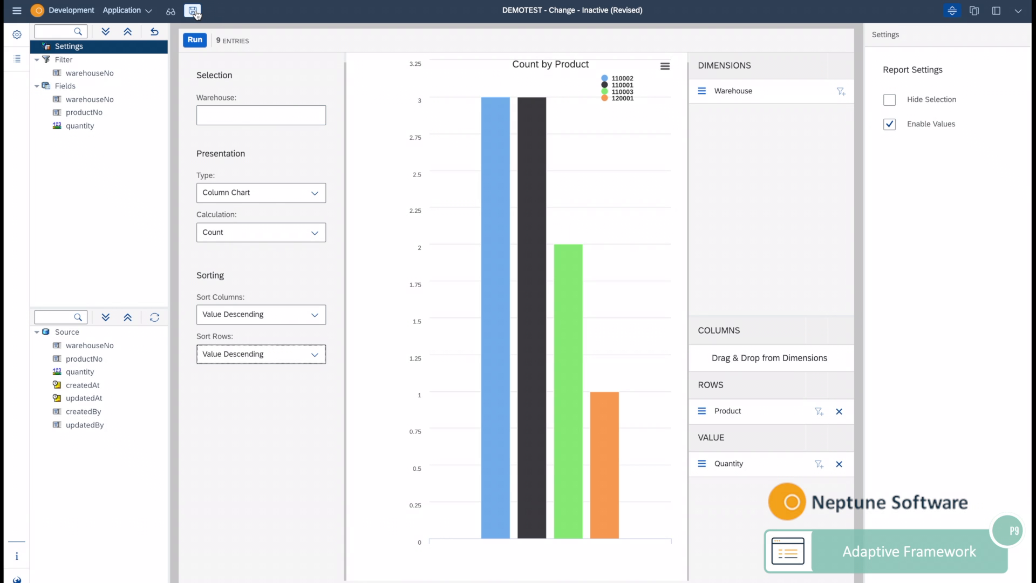
click(193, 11)
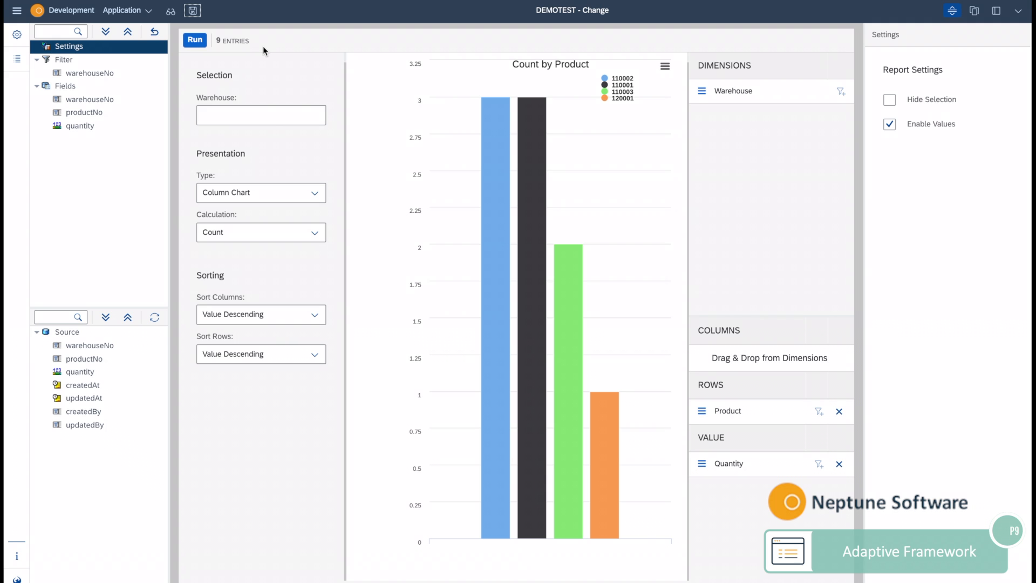
- Open Stock List through the Application menu's list of adaptive applications
click(130, 9)
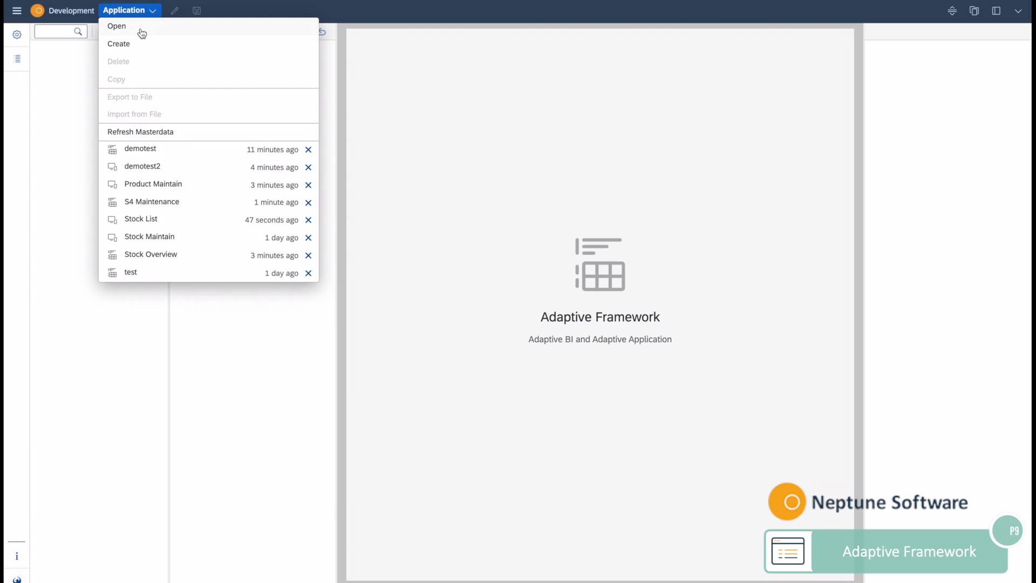
click(116, 26)
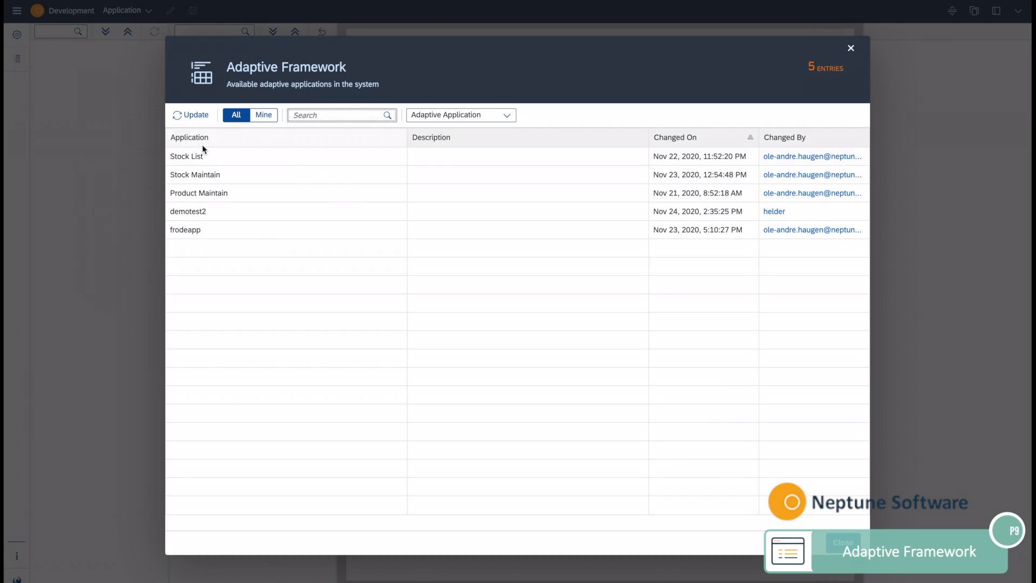
click(186, 156)
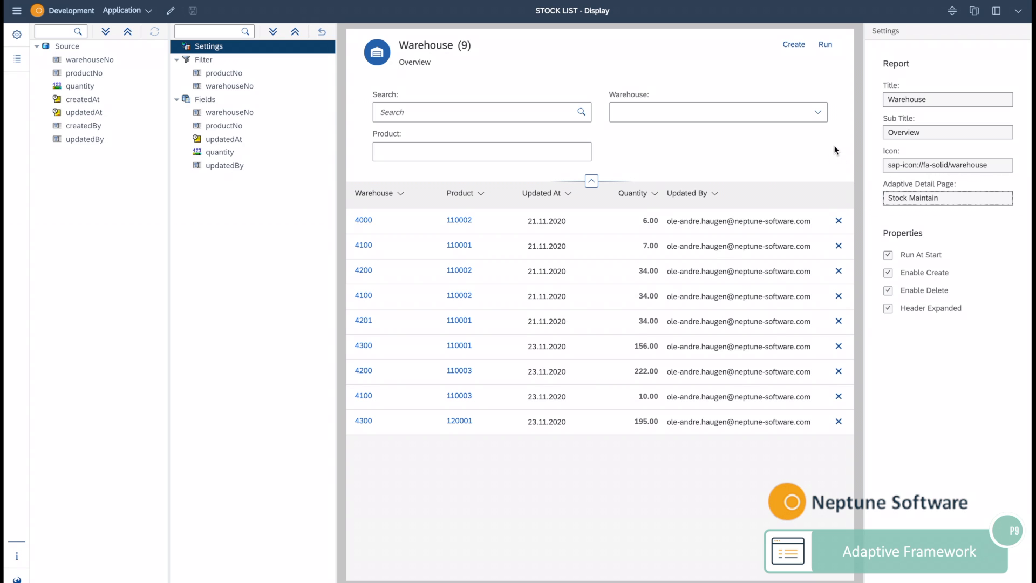
mouse_move(766, 138)
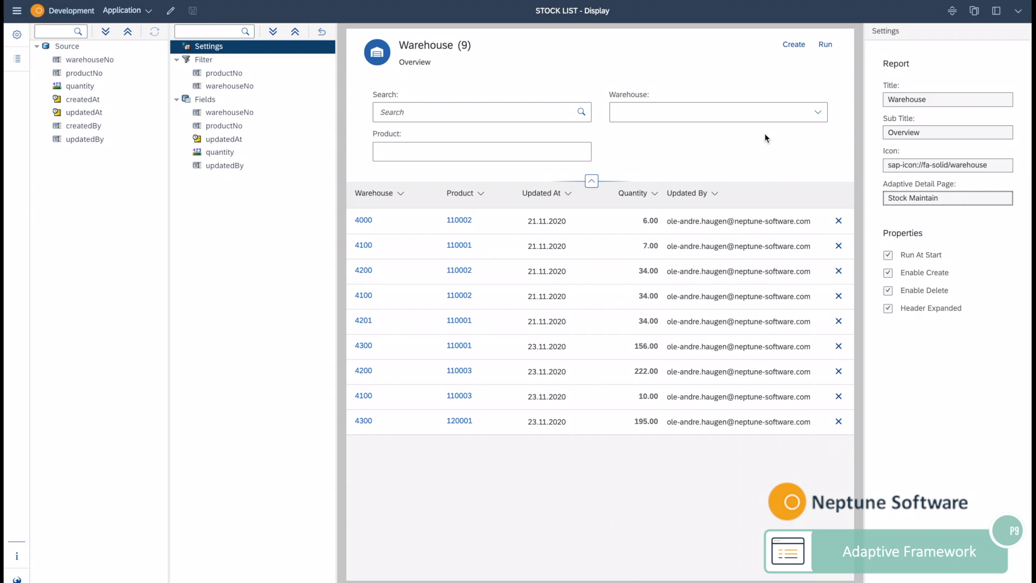
click(592, 180)
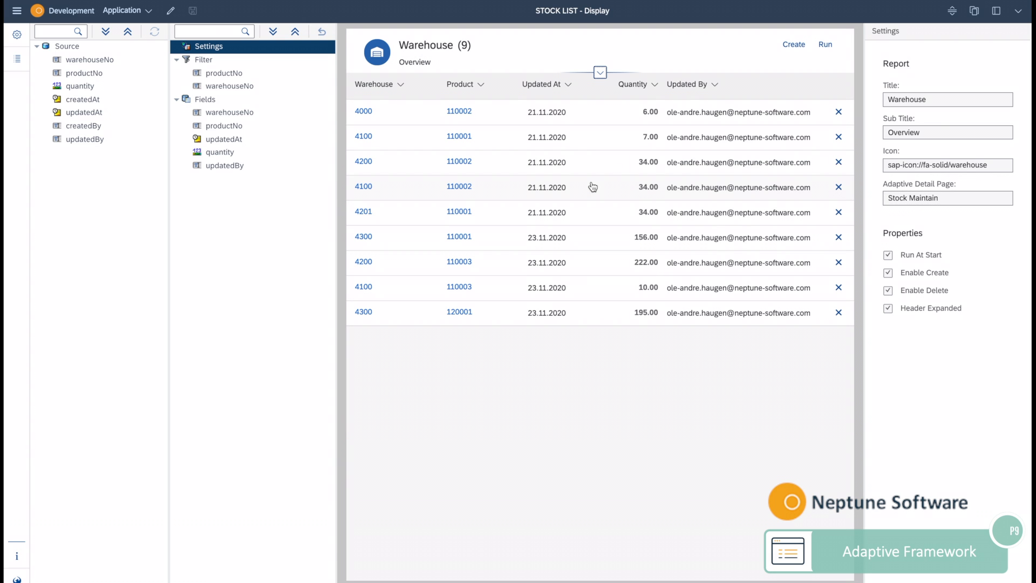
click(600, 71)
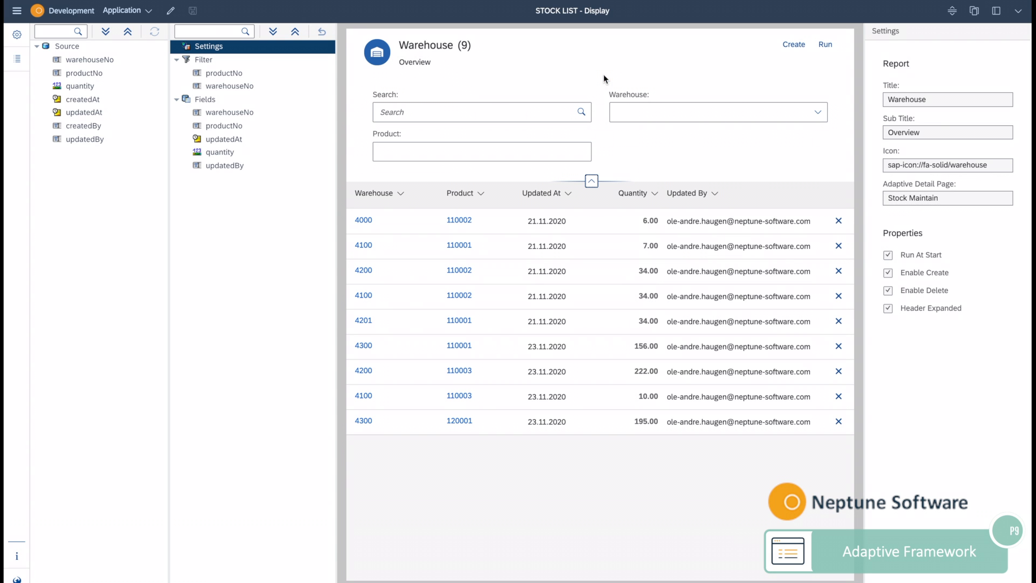
click(16, 35)
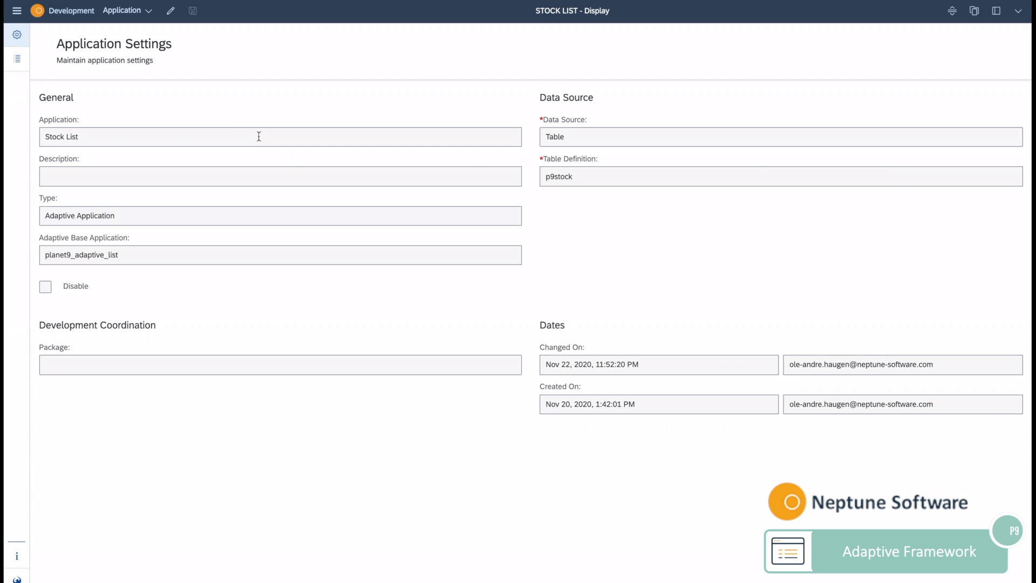
mouse_move(16, 58)
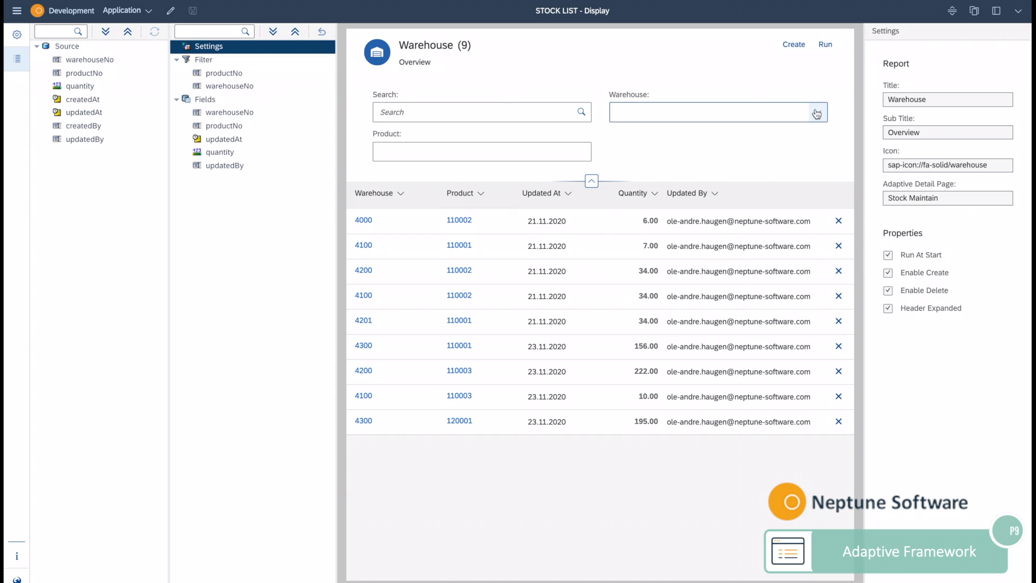
- Filter the Stock List to warehouse 4200, set product 110002's quantity to 37,00, and save
click(818, 111)
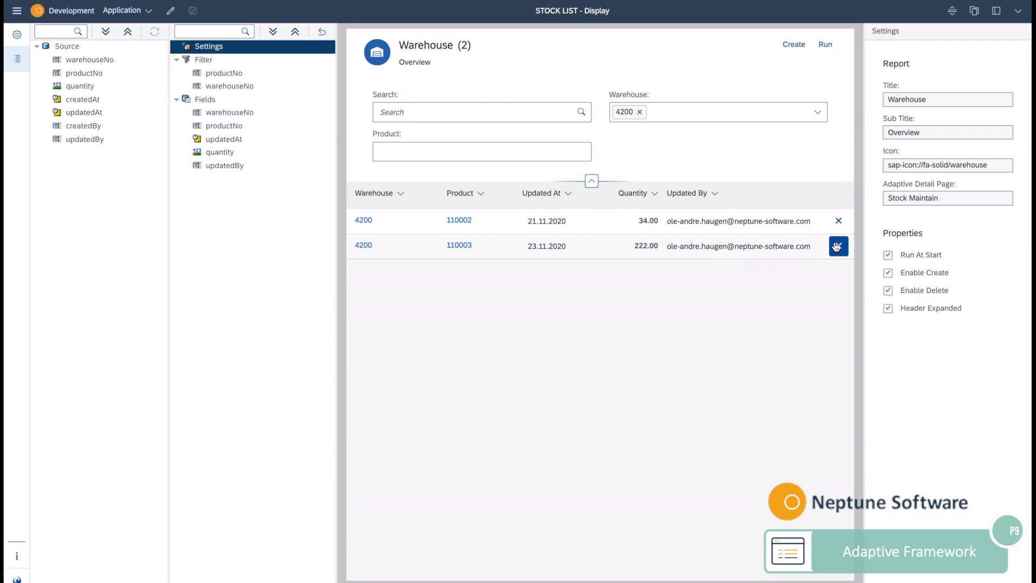
click(838, 246)
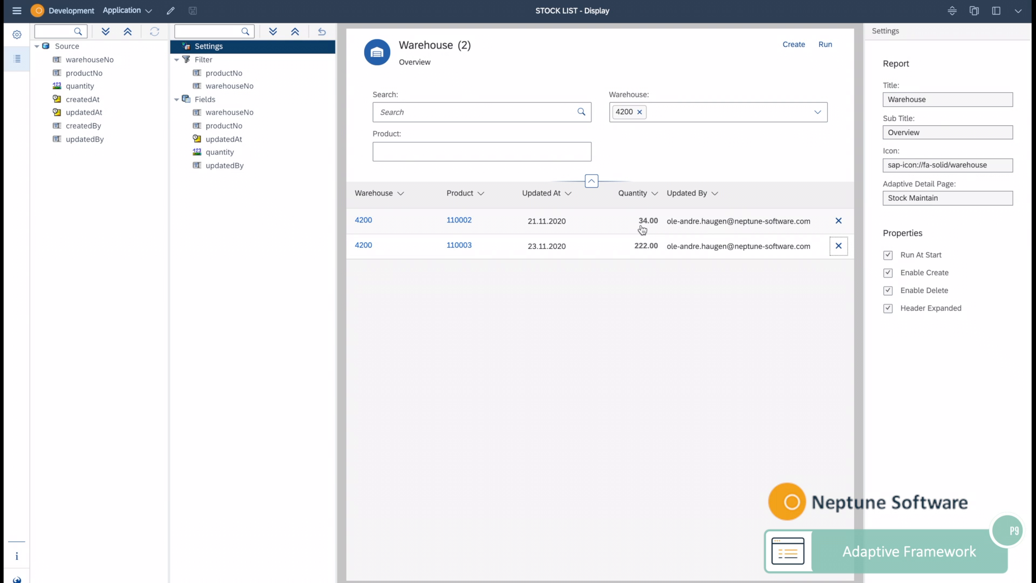
click(459, 220)
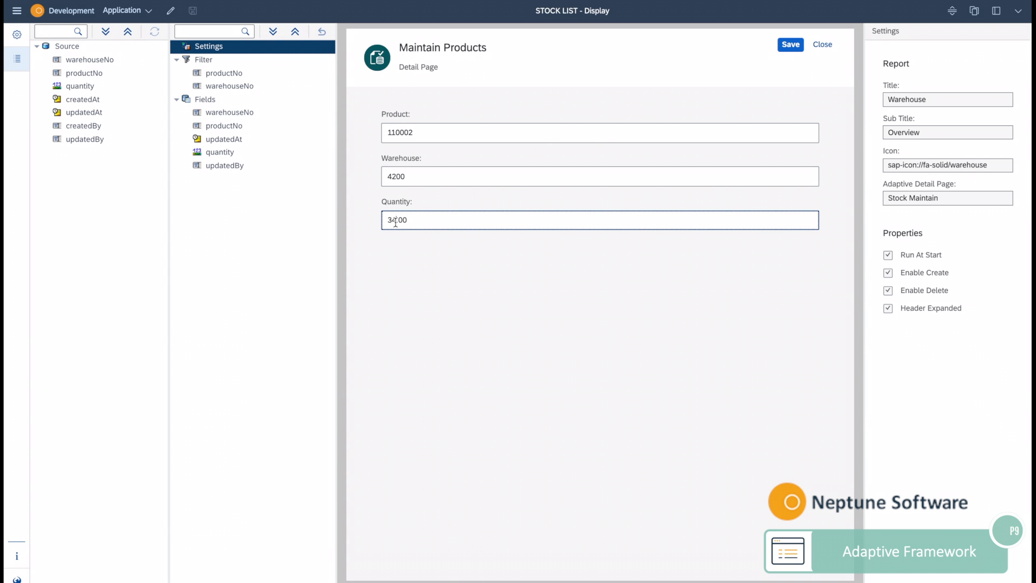
text(37,00)
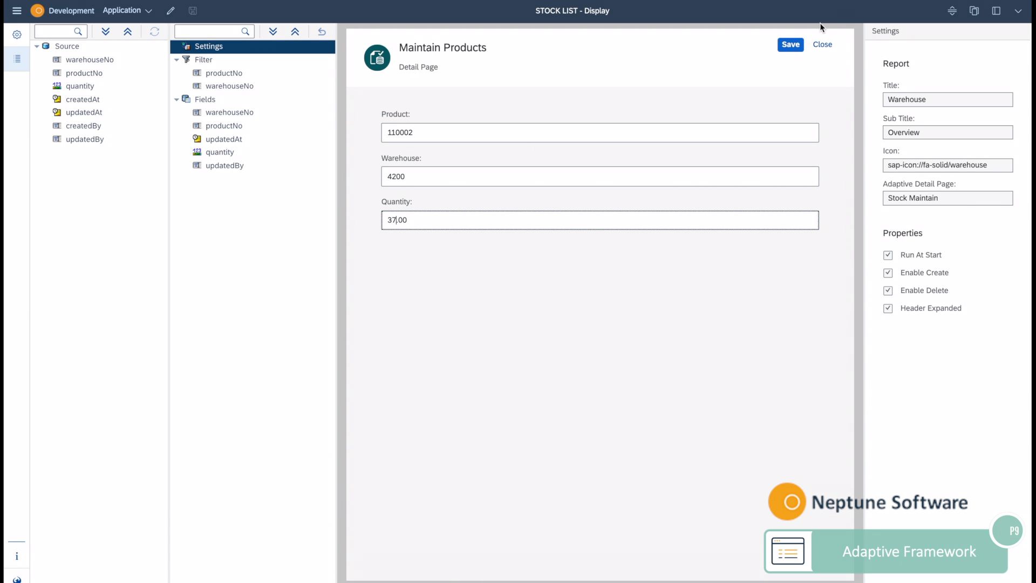
click(790, 45)
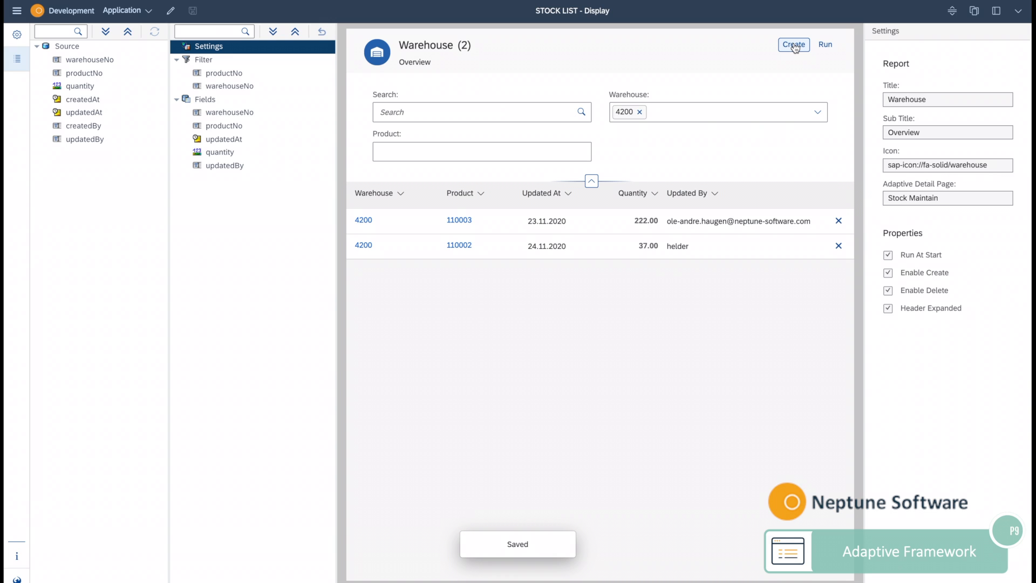